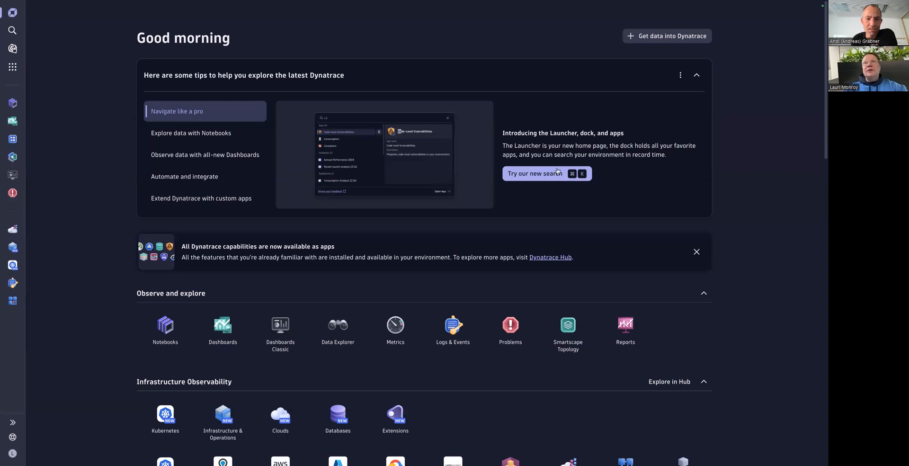
{"action": "mouse_move", "coordinate": [208, 293]}
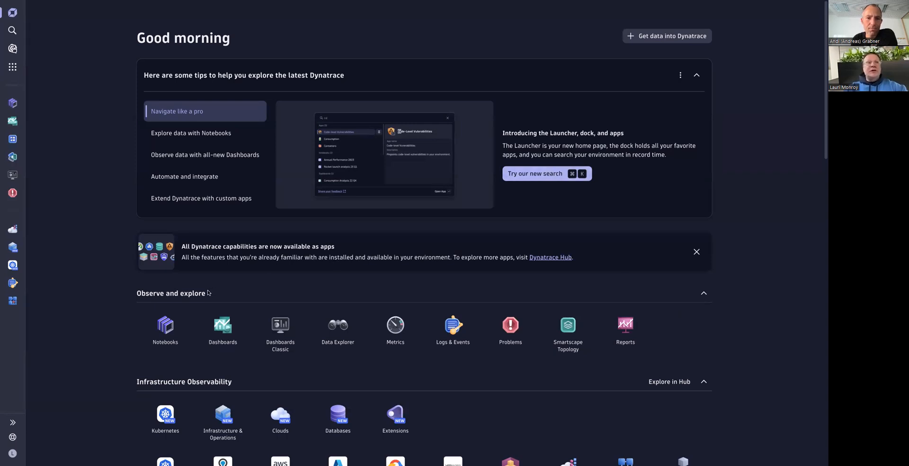
{"action": "mouse_move", "coordinate": [222, 419]}
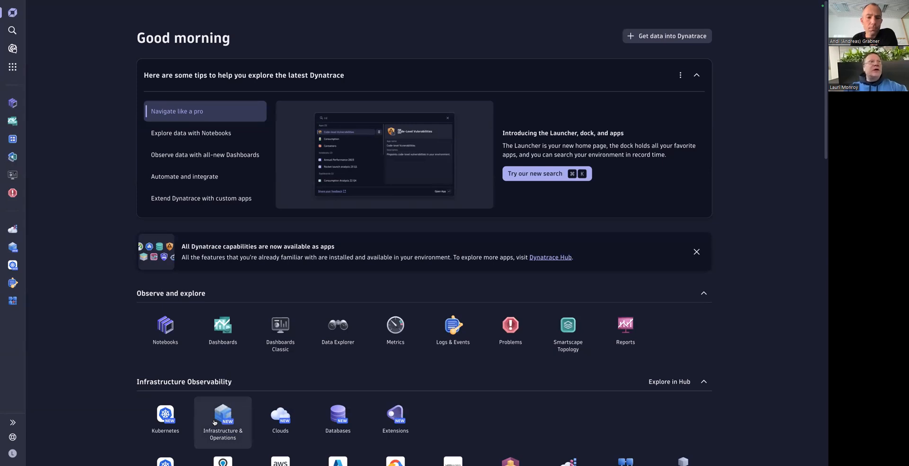
Open Infrastructure & Operations and show the Datacenters overview with host counts and open problems.
{"action": "left_click", "coordinate": [223, 420]}
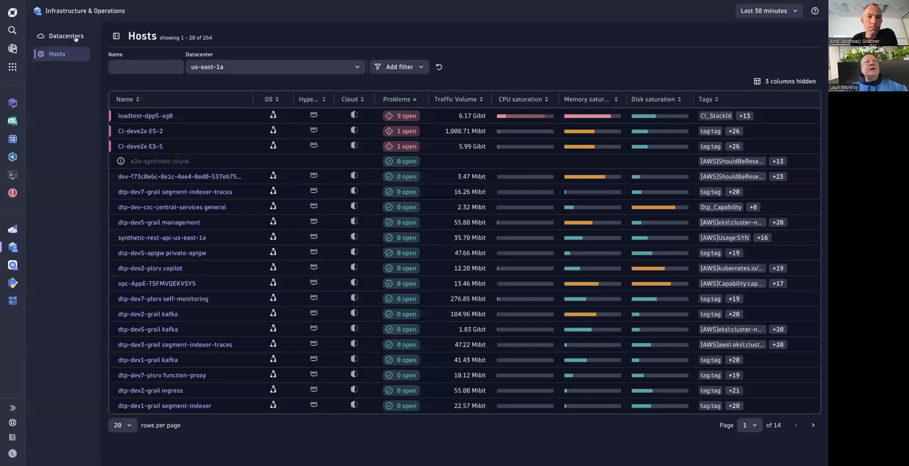
{"action": "left_click", "coordinate": [66, 35]}
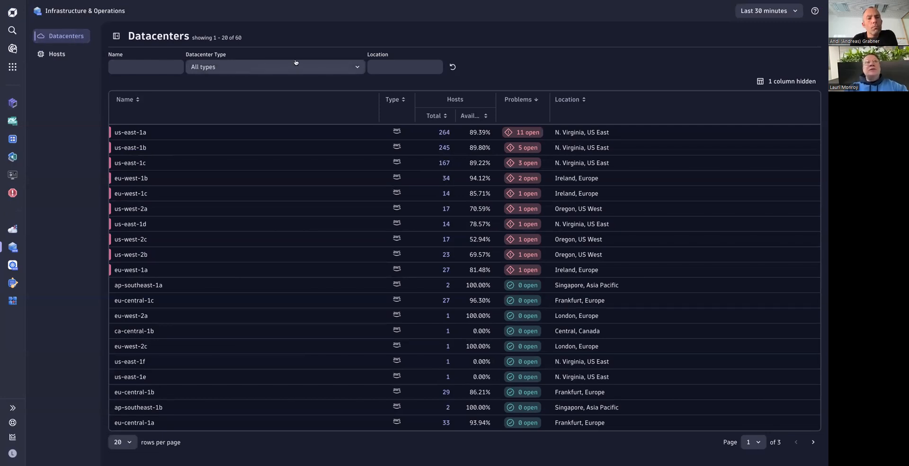
{"action": "left_click", "coordinate": [273, 67]}
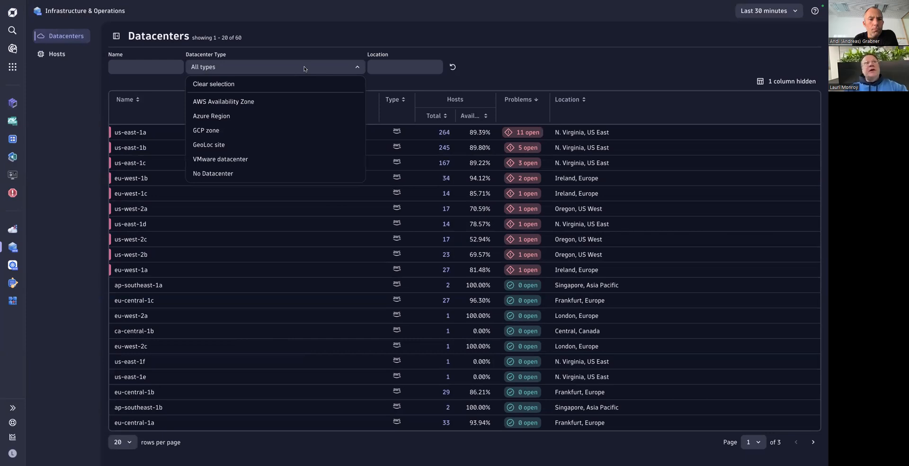
{"action": "mouse_move", "coordinate": [281, 130]}
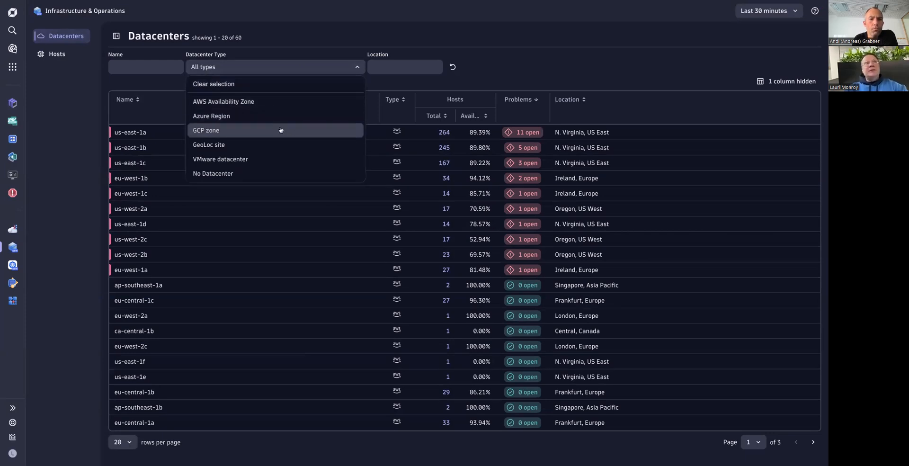
{"action": "mouse_move", "coordinate": [277, 139]}
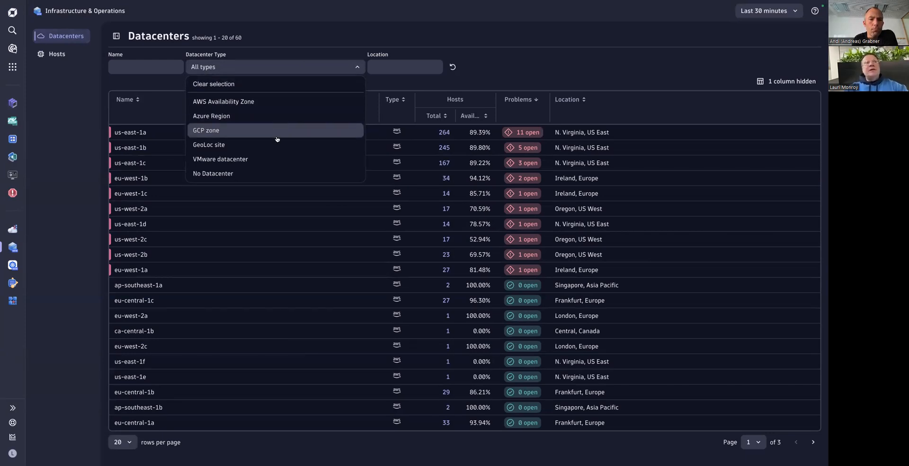
{"action": "mouse_move", "coordinate": [275, 144]}
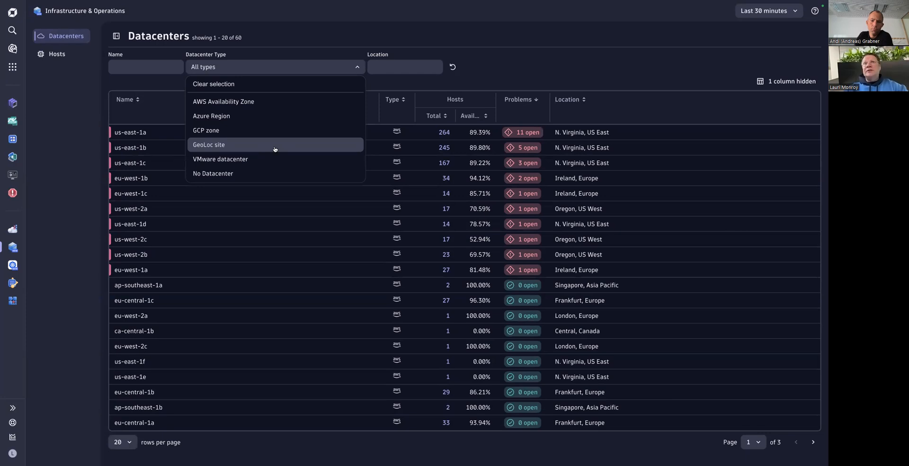
{"action": "mouse_move", "coordinate": [276, 64]}
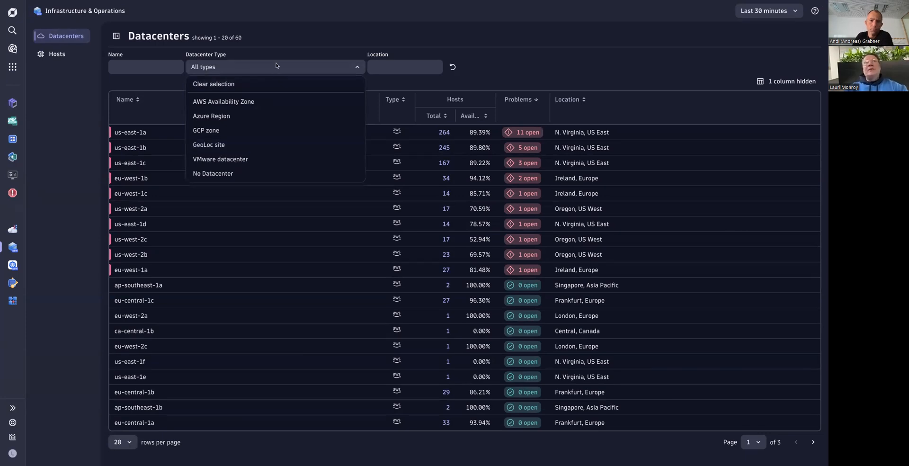
{"action": "left_click", "coordinate": [275, 66]}
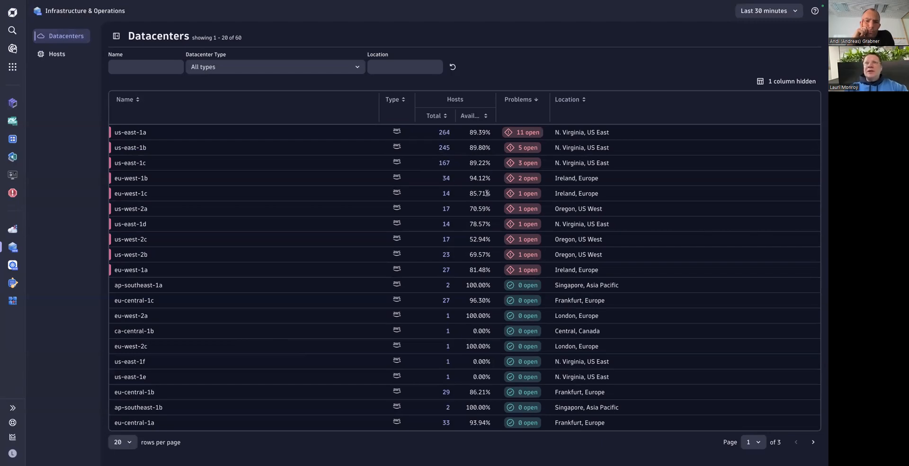
{"action": "mouse_move", "coordinate": [498, 259]}
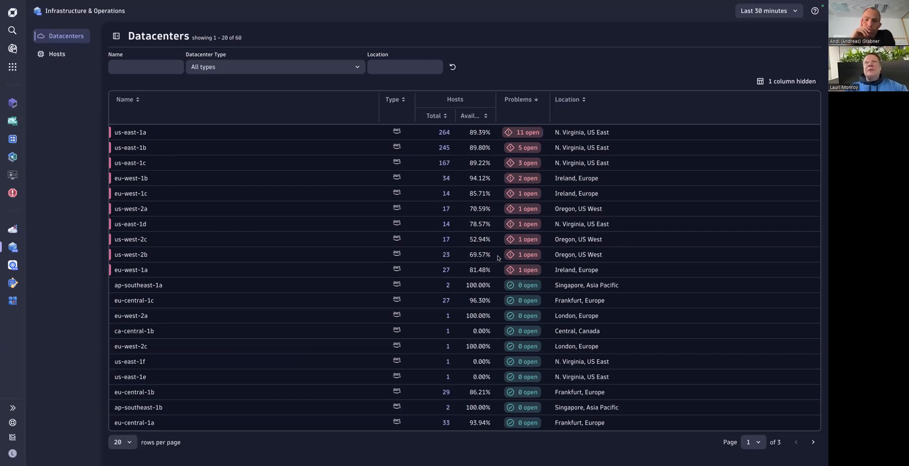
{"action": "mouse_move", "coordinate": [464, 132]}
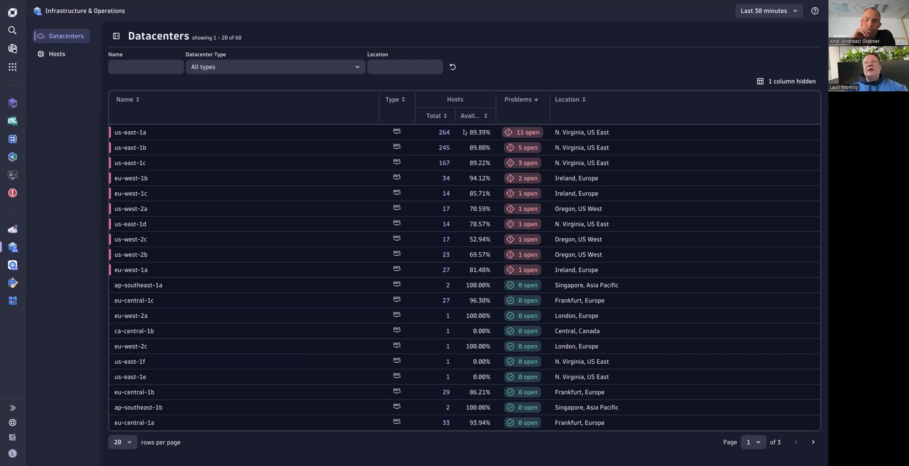
{"action": "mouse_move", "coordinate": [444, 133]}
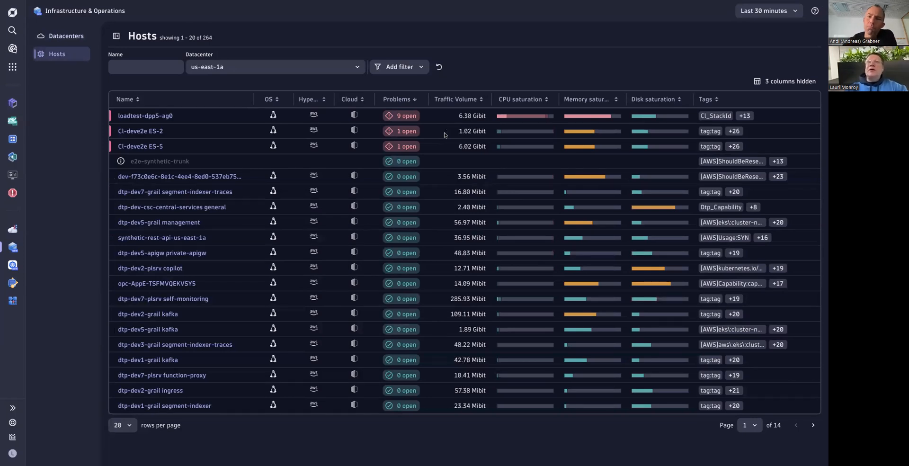
{"action": "mouse_move", "coordinate": [426, 129]}
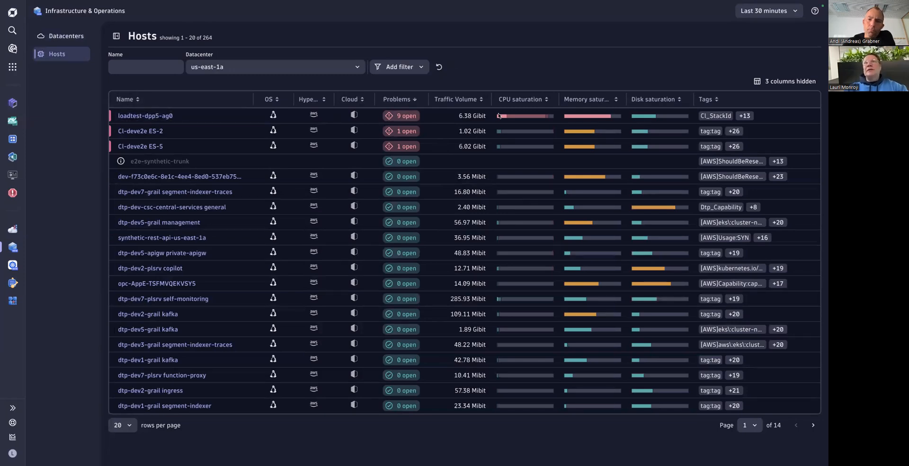
{"action": "mouse_move", "coordinate": [519, 116]}
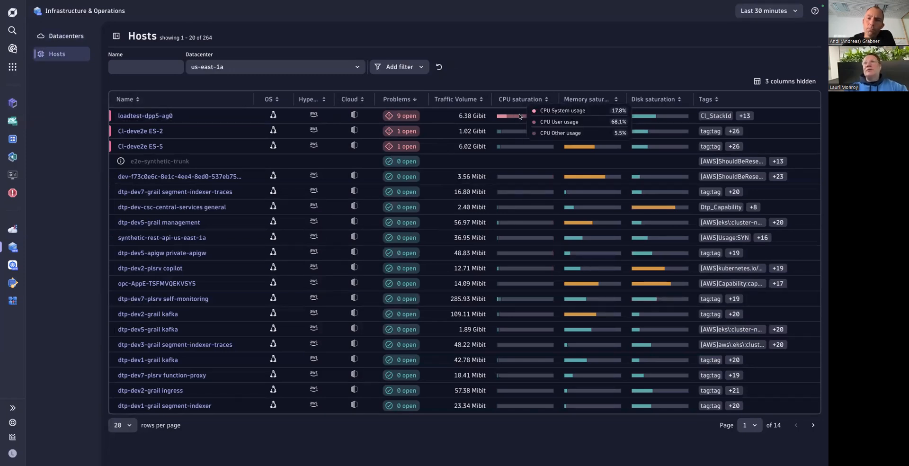
{"action": "mouse_move", "coordinate": [592, 116]}
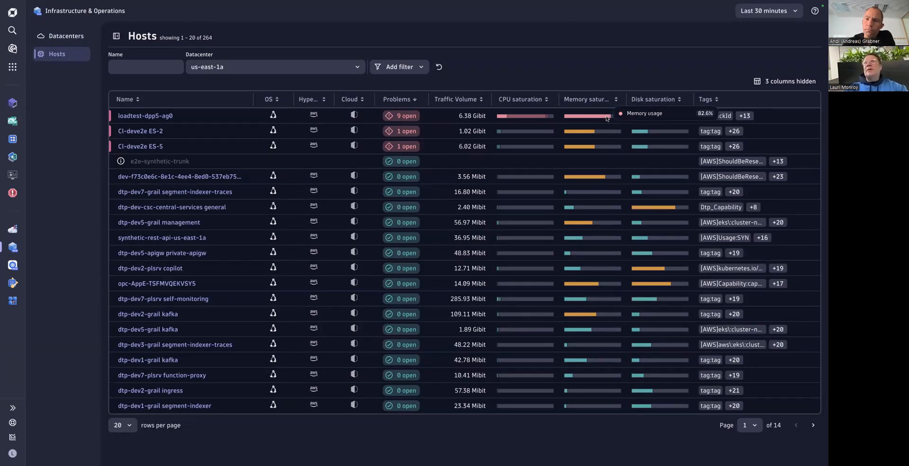
{"action": "mouse_move", "coordinate": [528, 96]}
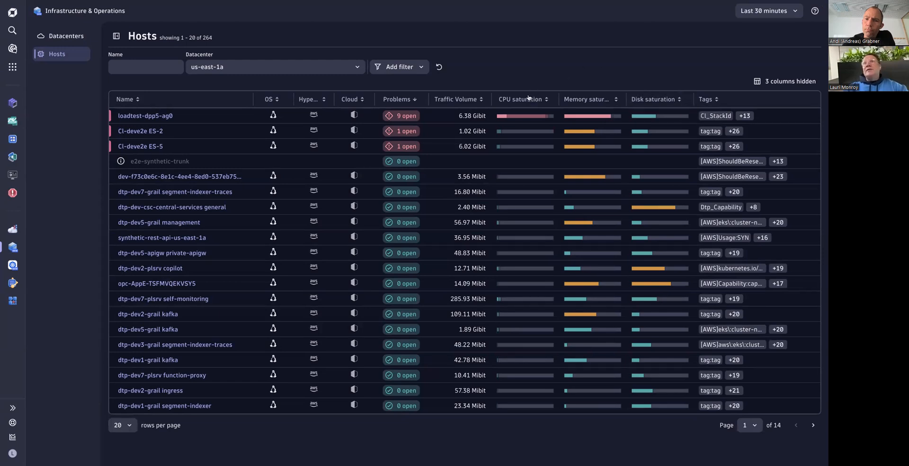
Sort us-east-1a hosts by CPU saturation, highest first, and bring up the additional host filters.
{"action": "left_click", "coordinate": [519, 99]}
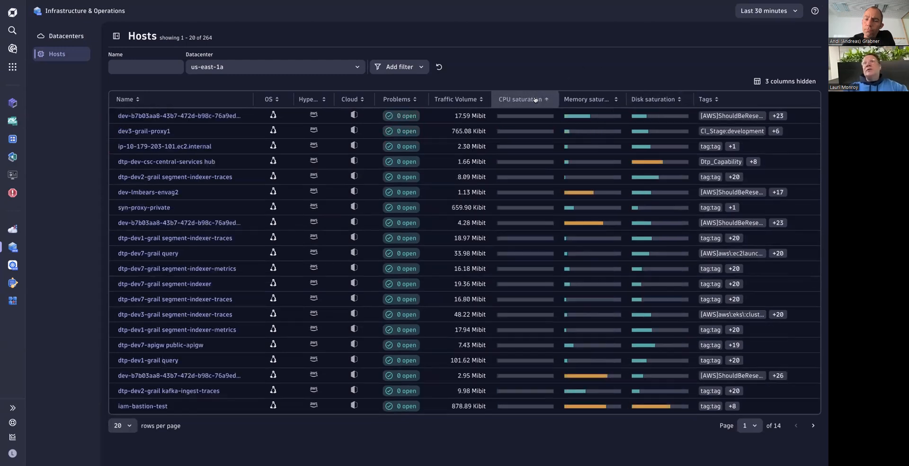
{"action": "left_click", "coordinate": [521, 99]}
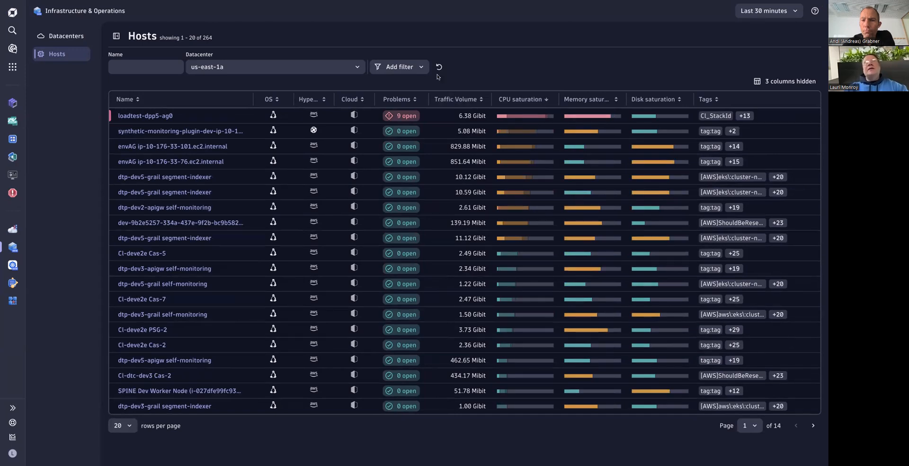
{"action": "left_click", "coordinate": [399, 66]}
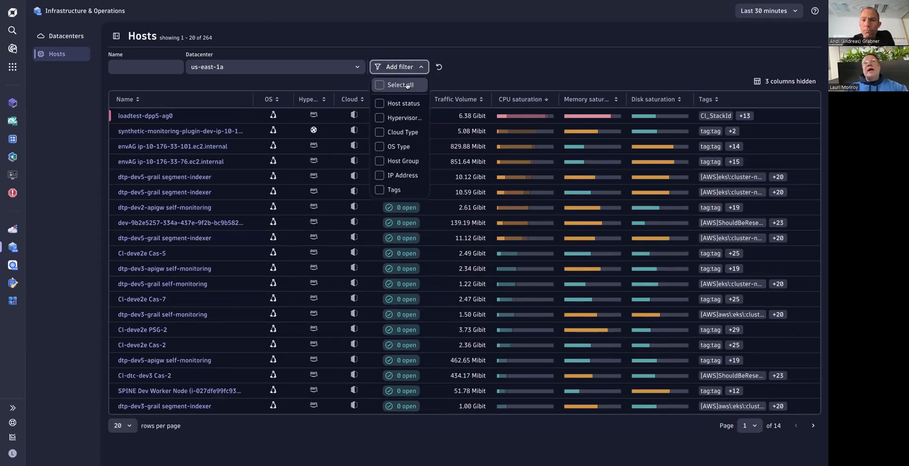
Add every available host filter field and focus the Tags filter.
{"action": "left_click", "coordinate": [398, 85]}
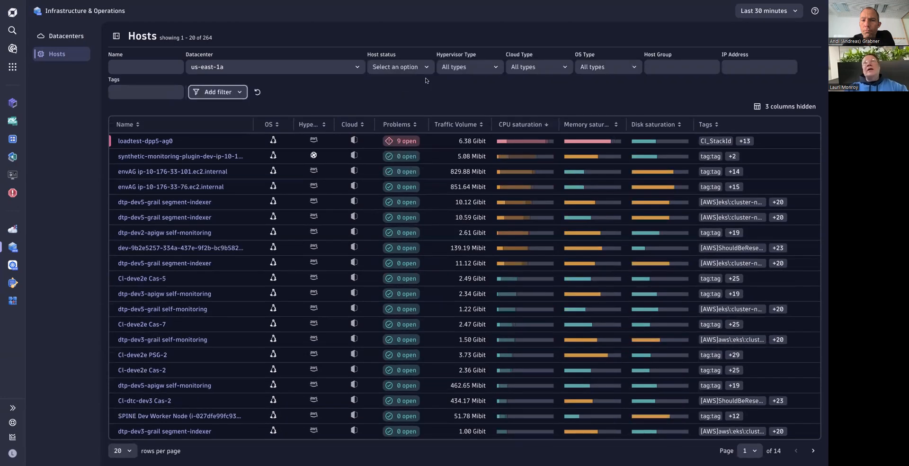
{"action": "left_click", "coordinate": [146, 92]}
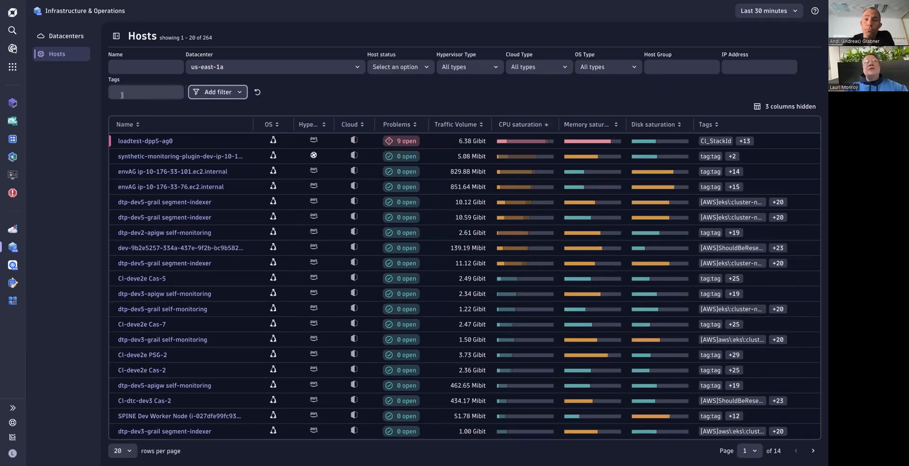
{"action": "left_click", "coordinate": [146, 92]}
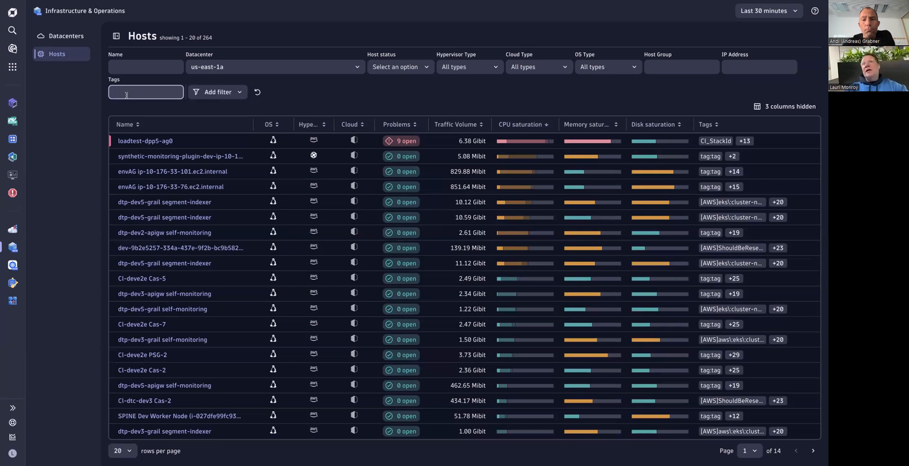
{"action": "mouse_move", "coordinate": [275, 54]}
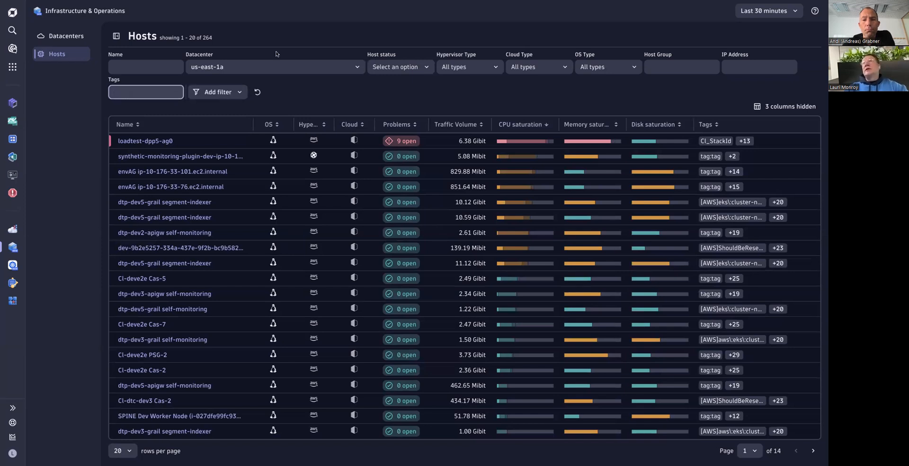
{"action": "left_click", "coordinate": [681, 67]}
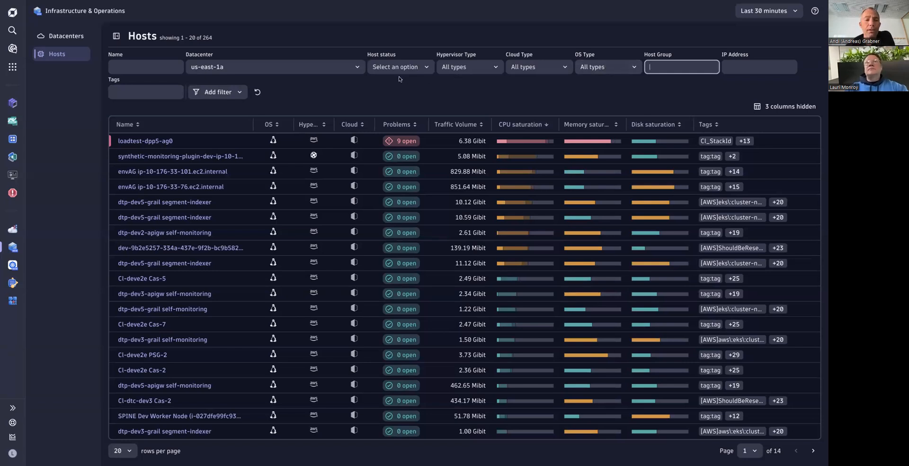
Browse the host status filter values without applying one, then show the table's column chooser.
{"action": "left_click", "coordinate": [399, 66]}
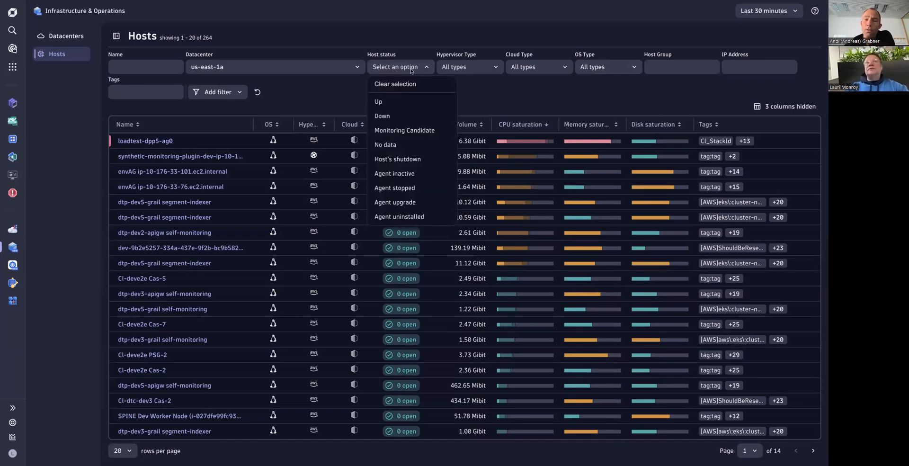
{"action": "mouse_move", "coordinate": [394, 174]}
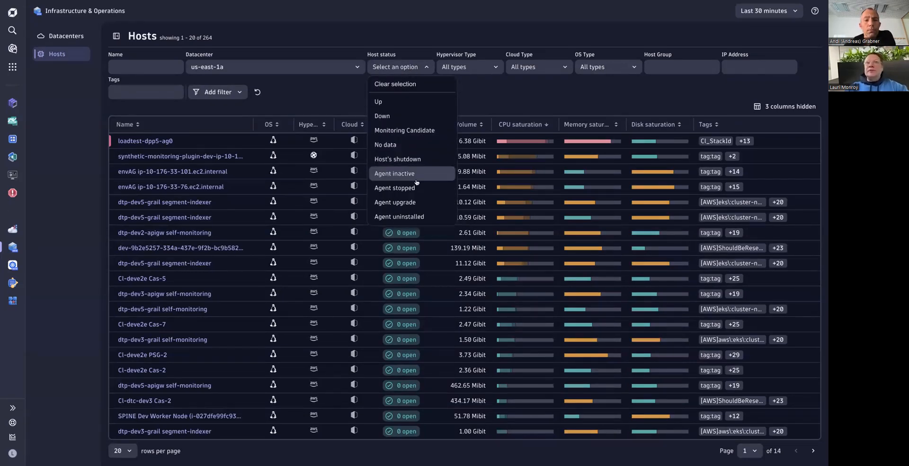
{"action": "mouse_move", "coordinate": [386, 145]}
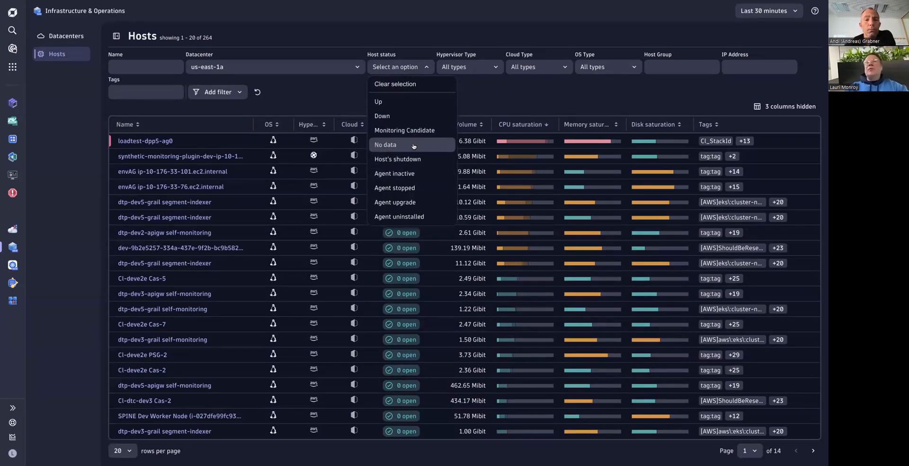
{"action": "left_click", "coordinate": [474, 91]}
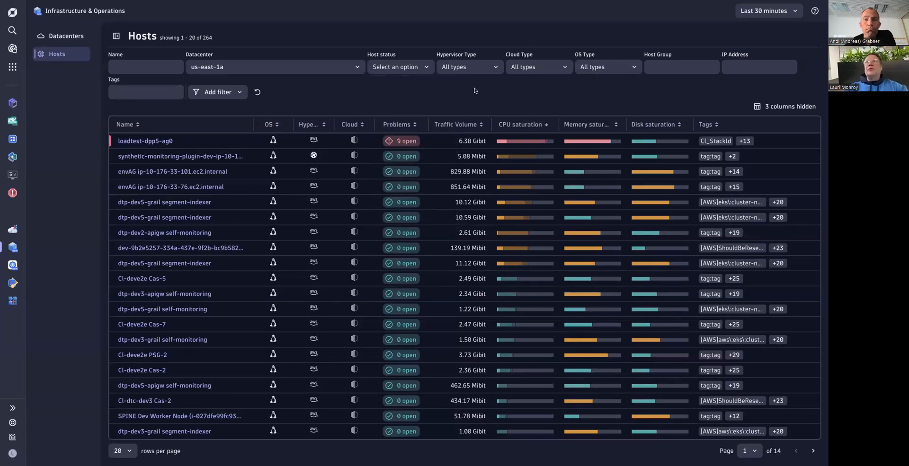
{"action": "mouse_move", "coordinate": [525, 88]}
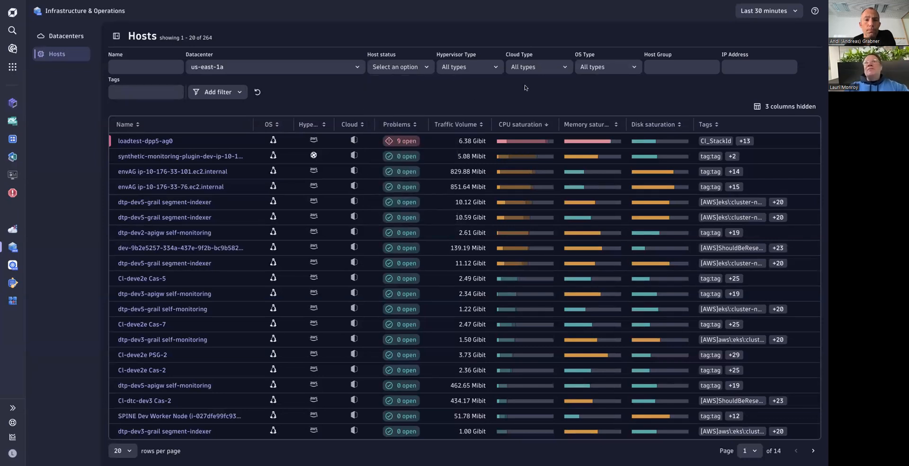
{"action": "left_click", "coordinate": [785, 106]}
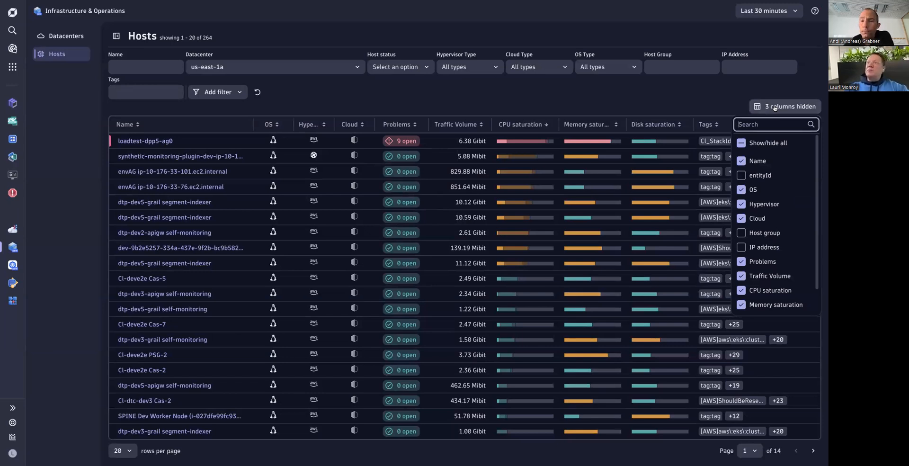
{"action": "mouse_move", "coordinate": [764, 232]}
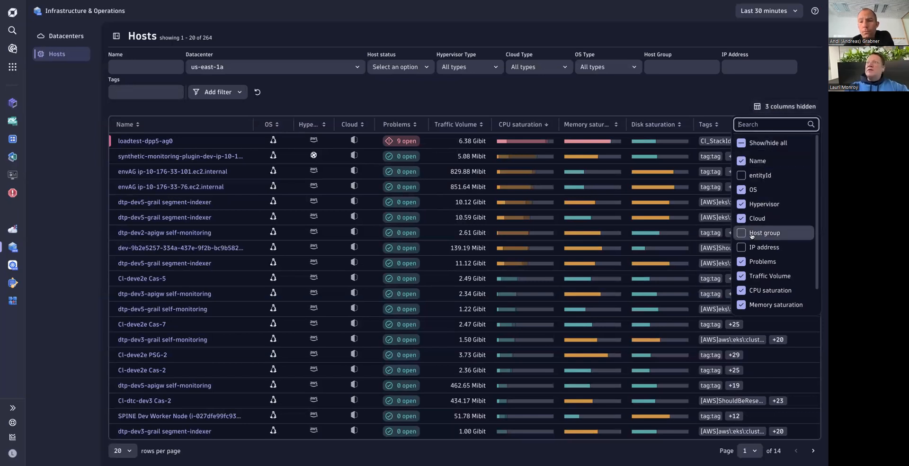
Briefly show Host group, hide the Hypervisor column, then hide Host group again.
{"action": "left_click", "coordinate": [741, 232]}
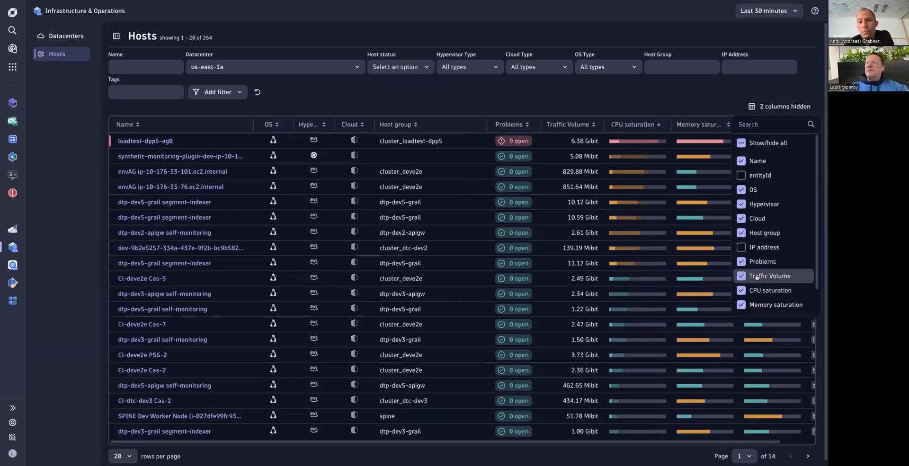
{"action": "mouse_move", "coordinate": [764, 203]}
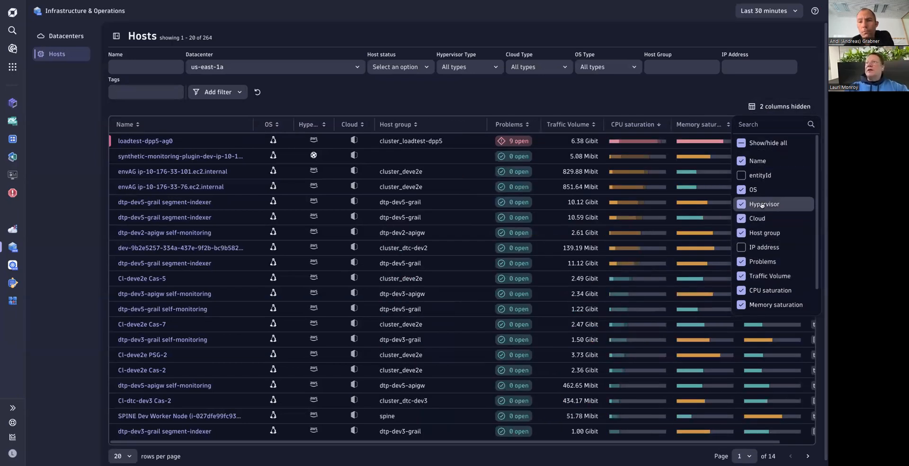
{"action": "left_click", "coordinate": [741, 204]}
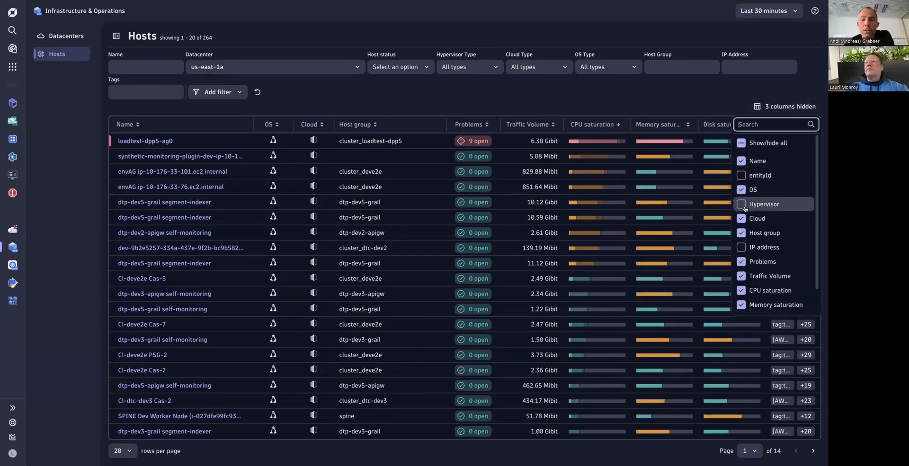
{"action": "left_click", "coordinate": [742, 232]}
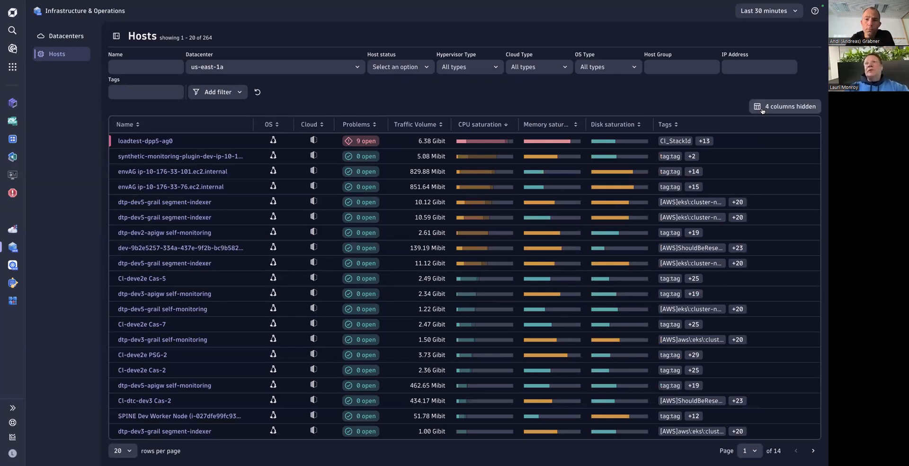
{"action": "mouse_move", "coordinate": [384, 124]}
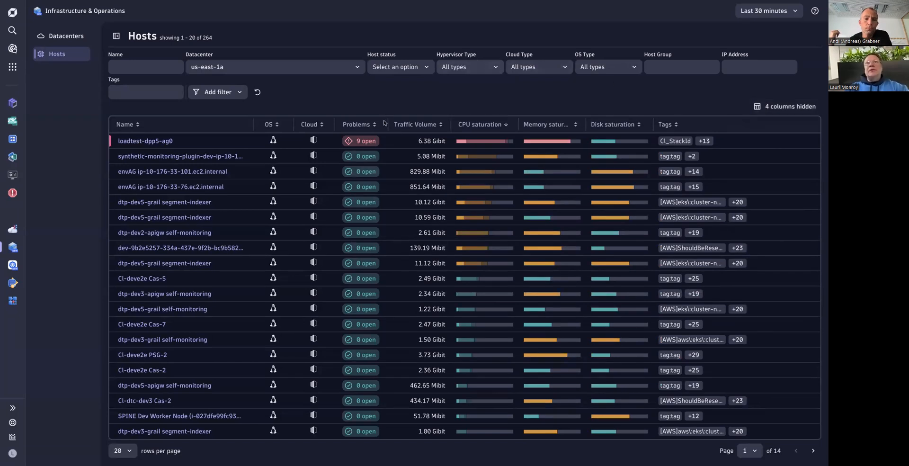
{"action": "mouse_move", "coordinate": [145, 140]}
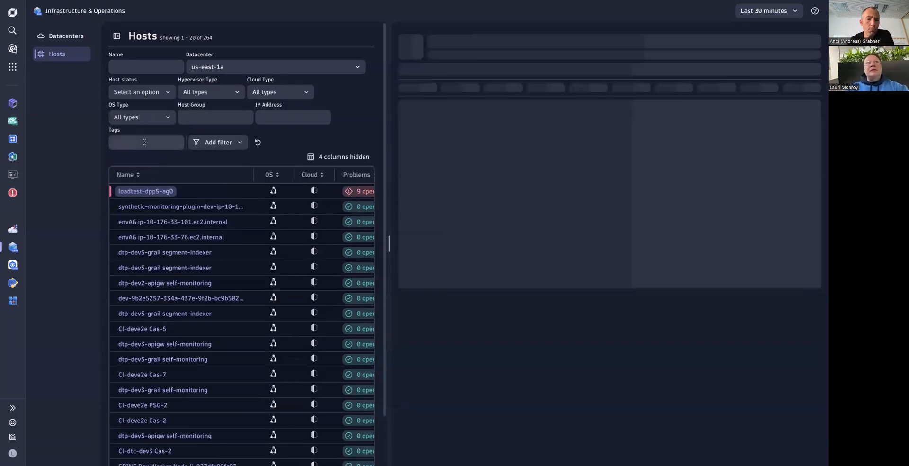
Open loadtest-dpp5-ag0's detail panel, widen it, and preview the synthetic-monitoring host.
{"action": "left_click", "coordinate": [145, 191]}
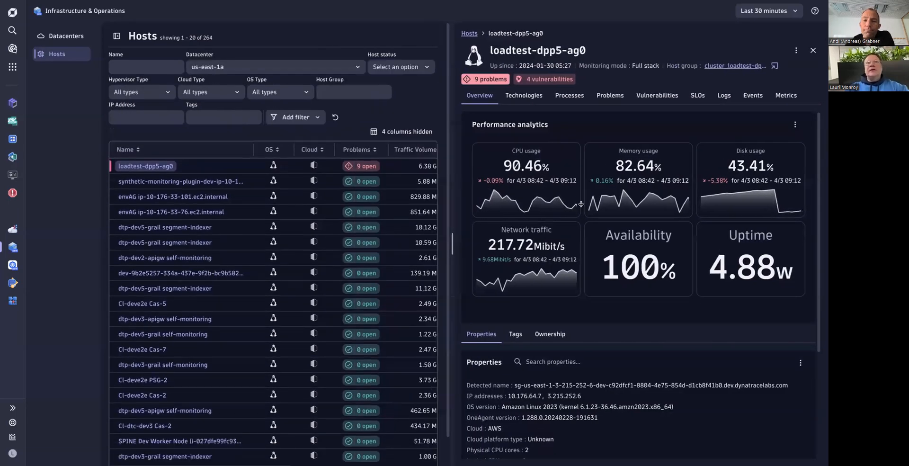
{"action": "left_click", "coordinate": [116, 36]}
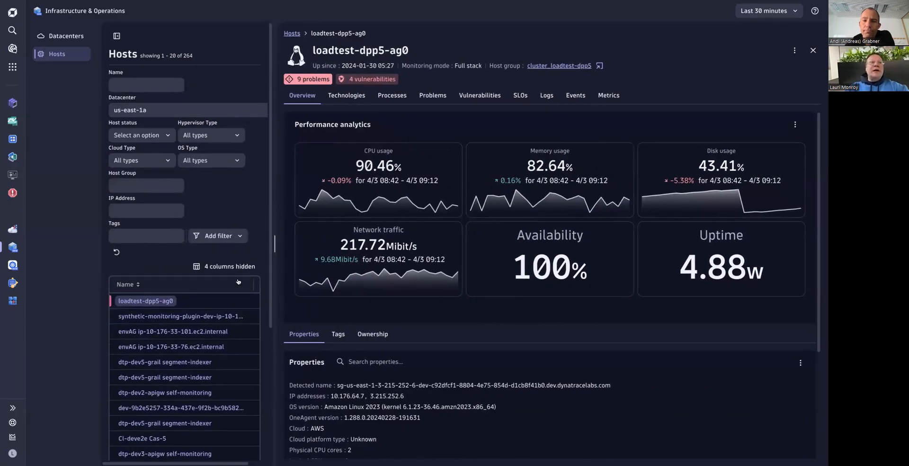
{"action": "left_click", "coordinate": [180, 316]}
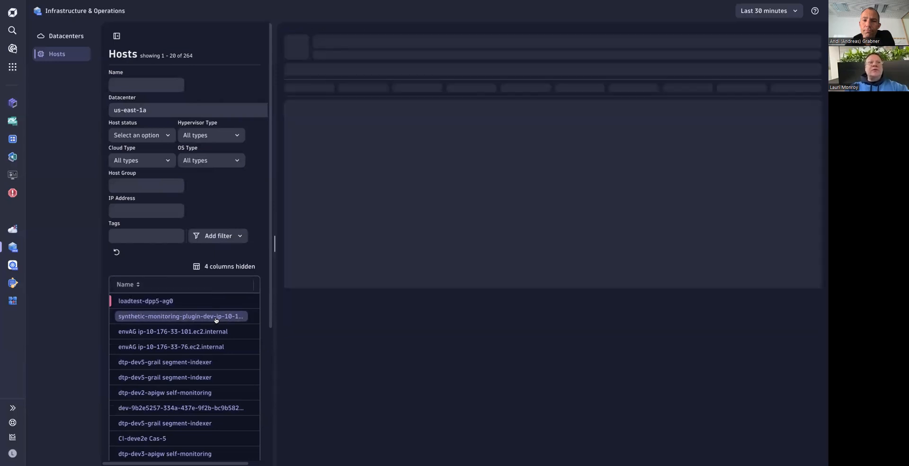
{"action": "left_click", "coordinate": [181, 316]}
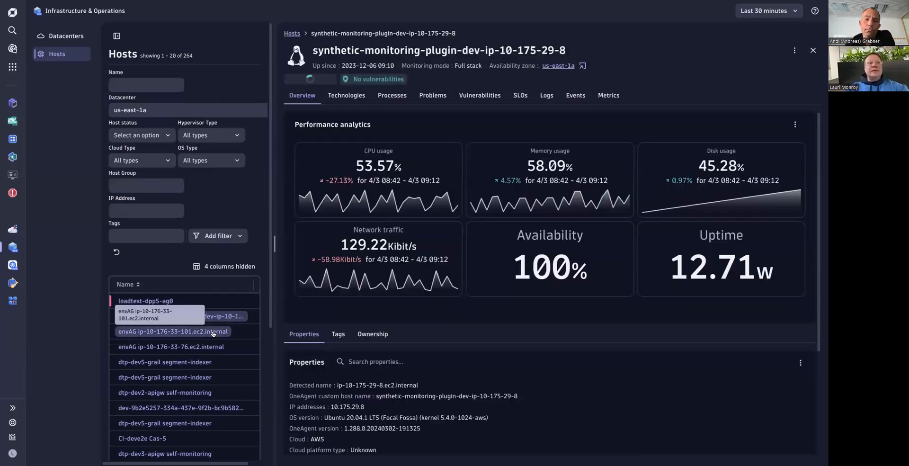
Preview the two envAG ec2.internal hosts, then return to loadtest-dpp5-ag0's overview.
{"action": "left_click", "coordinate": [172, 331]}
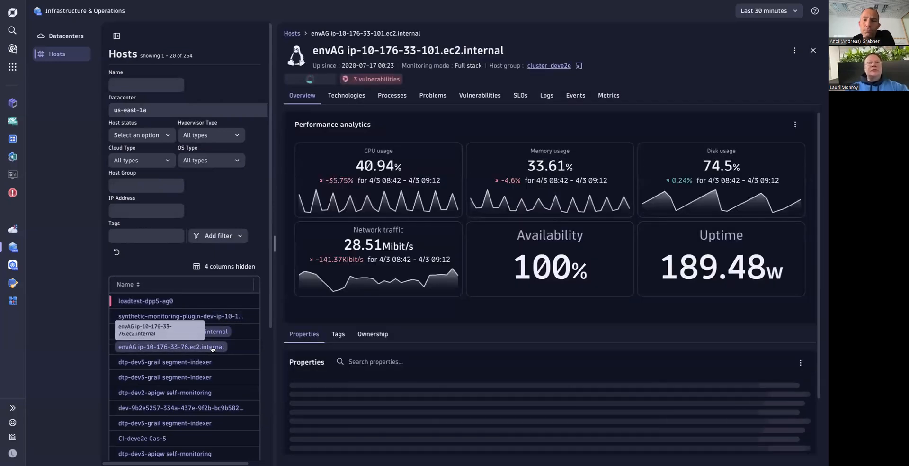
{"action": "left_click", "coordinate": [171, 347]}
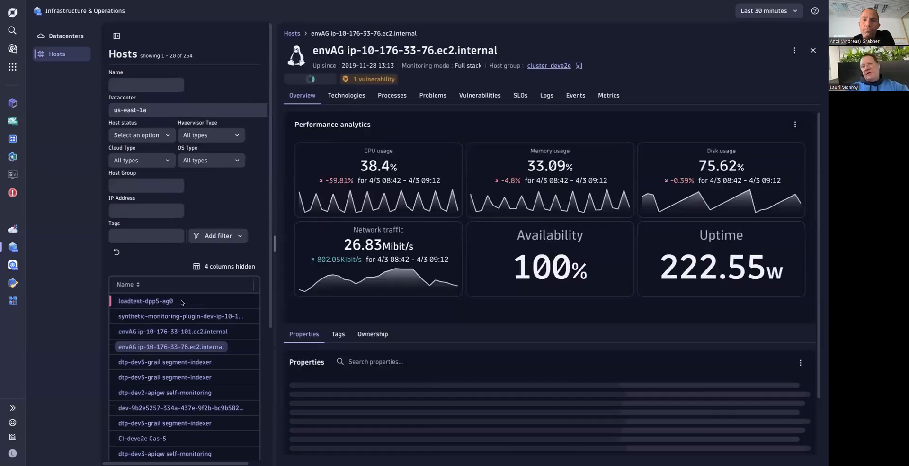
{"action": "left_click", "coordinate": [146, 301]}
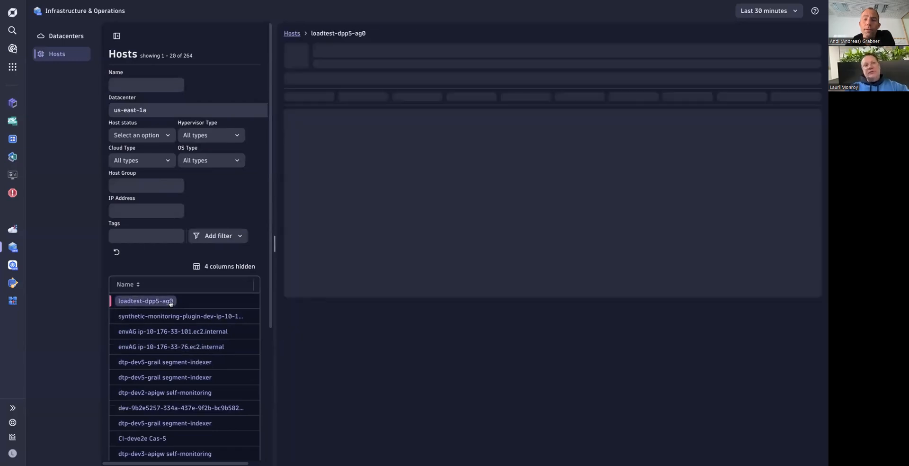
{"action": "left_click", "coordinate": [144, 301]}
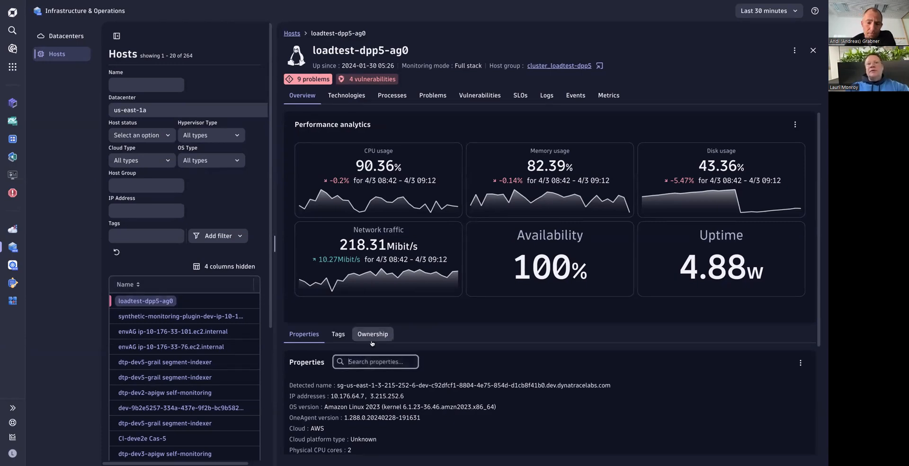
Review the host's full tag list and empty ownership, then show its Properties (IPs, OS, OneAgent version).
{"action": "left_click", "coordinate": [337, 334]}
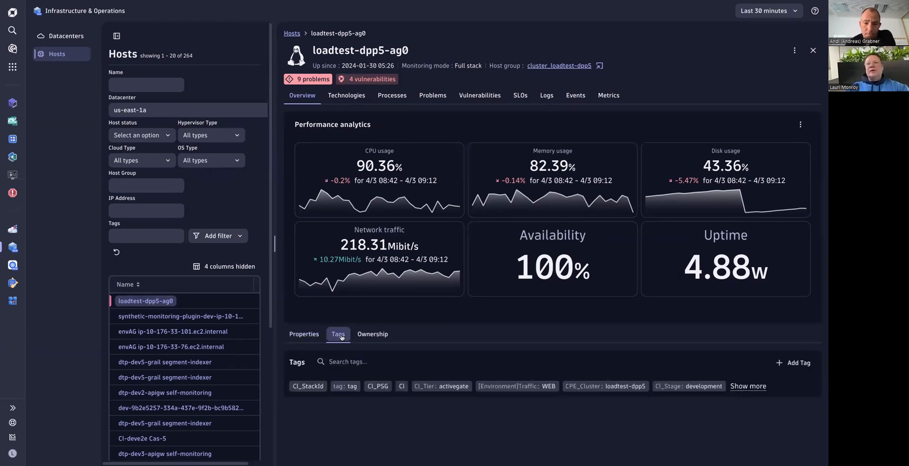
{"action": "left_click", "coordinate": [748, 386]}
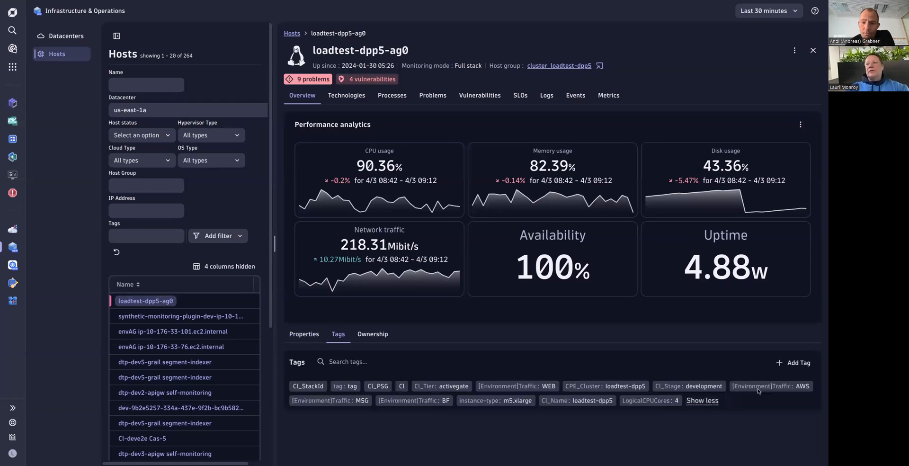
{"action": "left_click", "coordinate": [372, 333]}
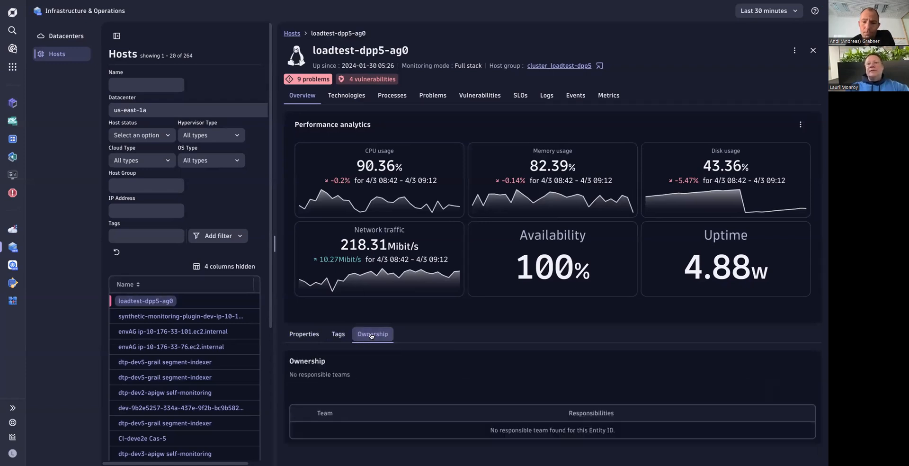
{"action": "mouse_move", "coordinate": [305, 334]}
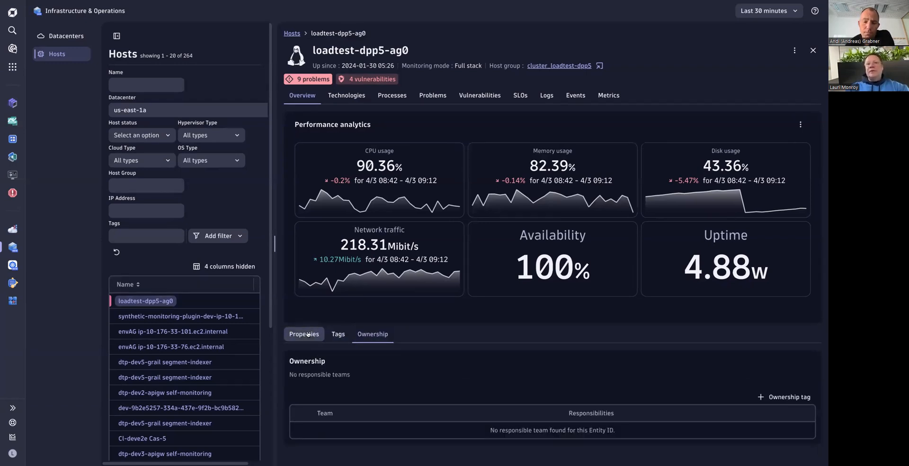
{"action": "left_click", "coordinate": [303, 334]}
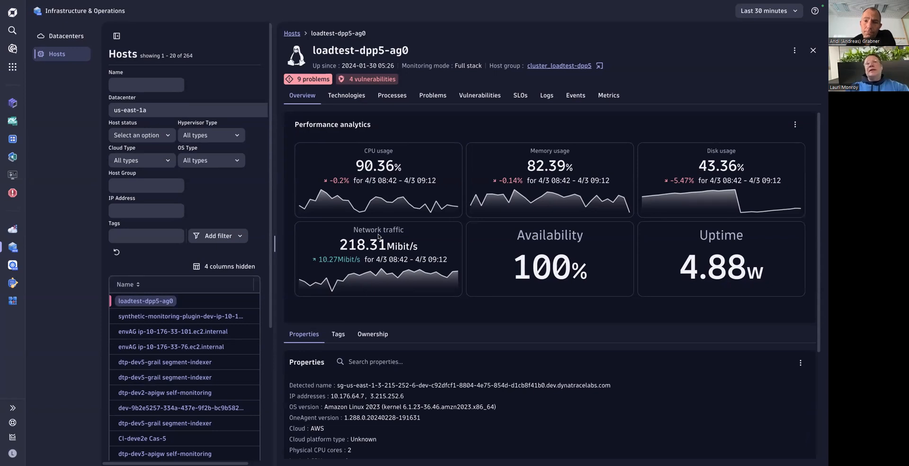
{"action": "mouse_move", "coordinate": [372, 219]}
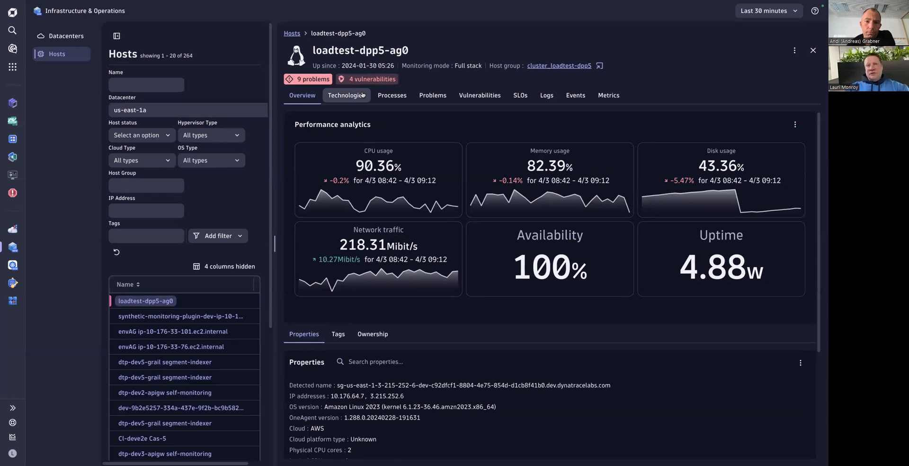
Show the host's technologies ordered by CPU usage, Jetty first.
{"action": "left_click", "coordinate": [347, 95]}
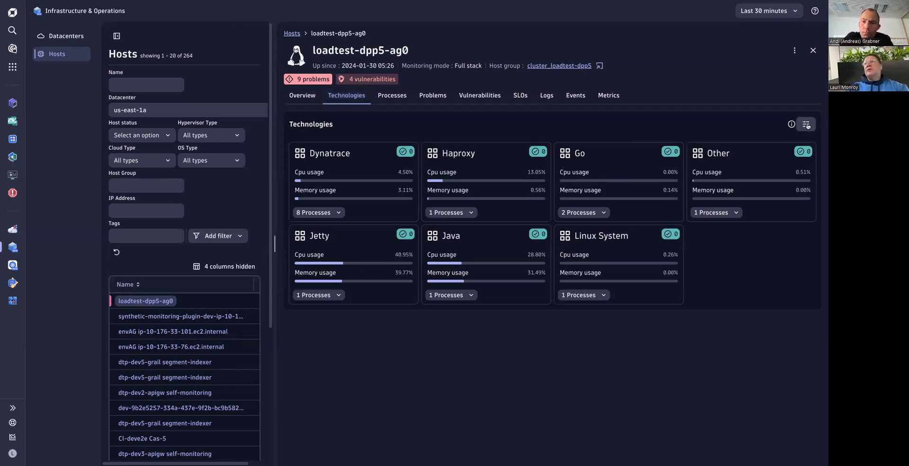
{"action": "left_click", "coordinate": [806, 124]}
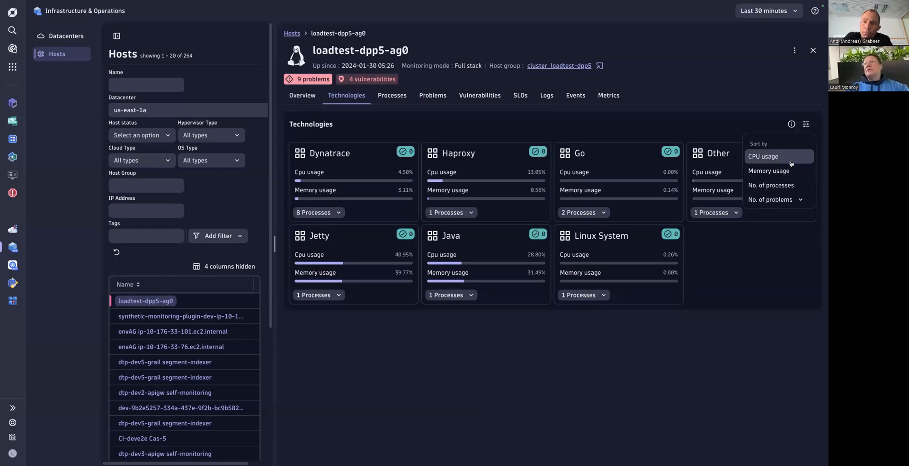
{"action": "left_click", "coordinate": [764, 157]}
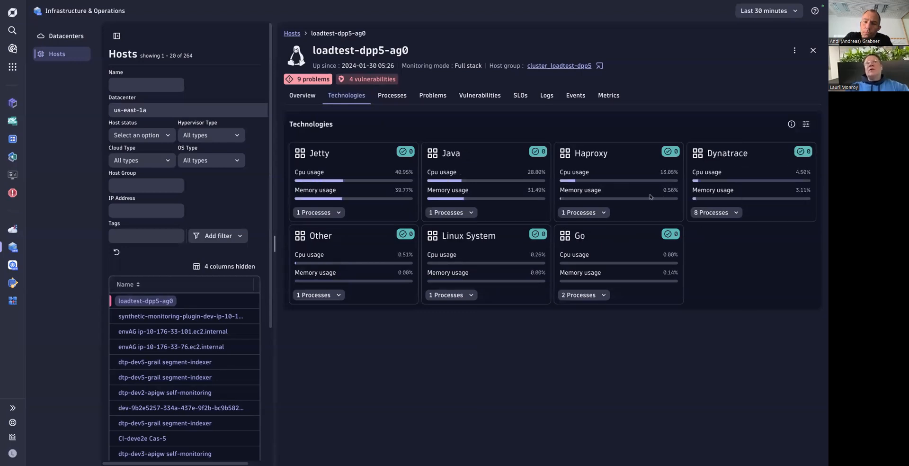
{"action": "mouse_move", "coordinate": [524, 190]}
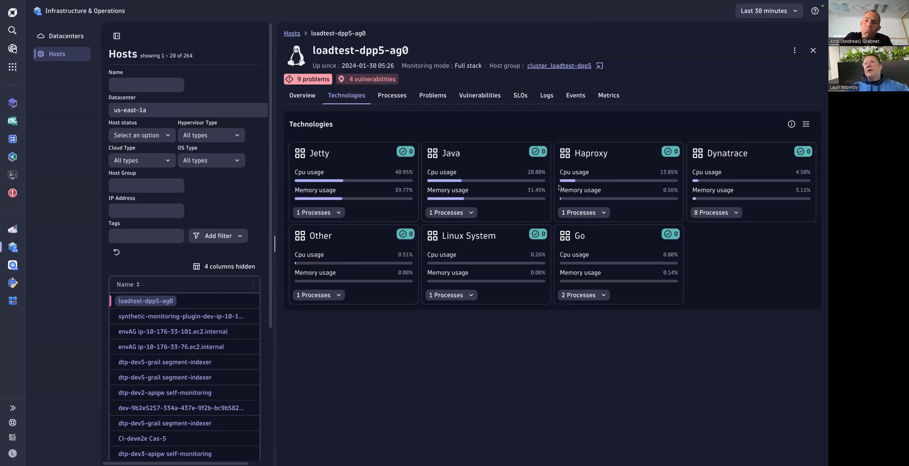
{"action": "mouse_move", "coordinate": [602, 195]}
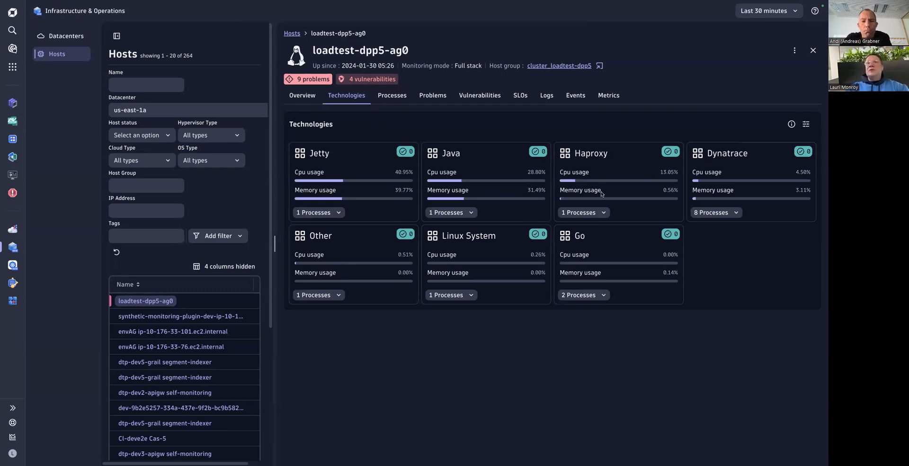
{"action": "mouse_move", "coordinate": [477, 212]}
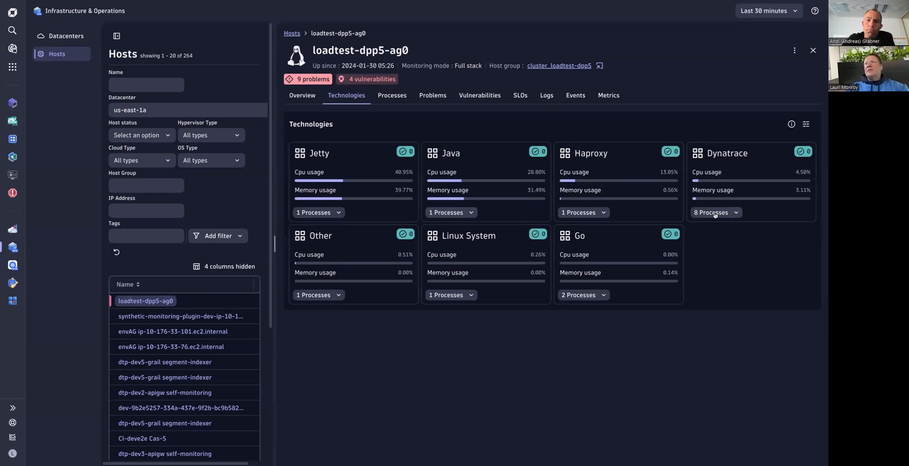
List the Dynatrace technology's processes, then open the clusterworkloadsimulator Java process details.
{"action": "left_click", "coordinate": [715, 212]}
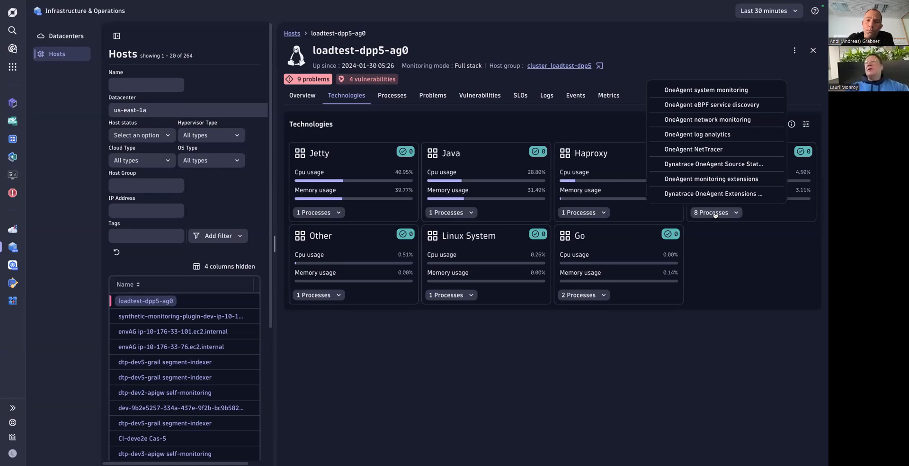
{"action": "mouse_move", "coordinate": [697, 134]}
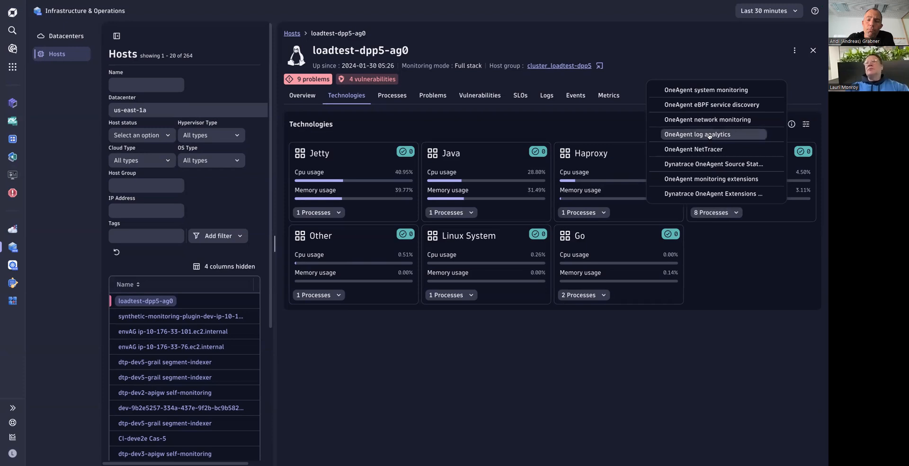
{"action": "left_click", "coordinate": [446, 215]}
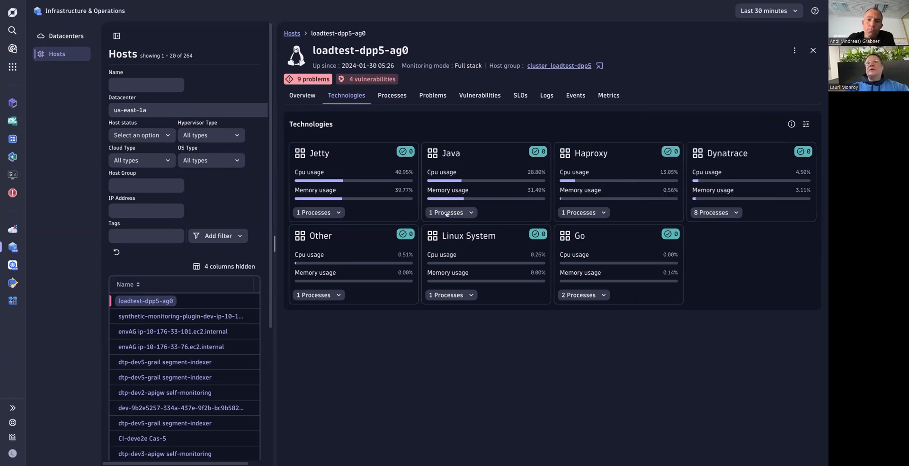
{"action": "mouse_move", "coordinate": [462, 236]}
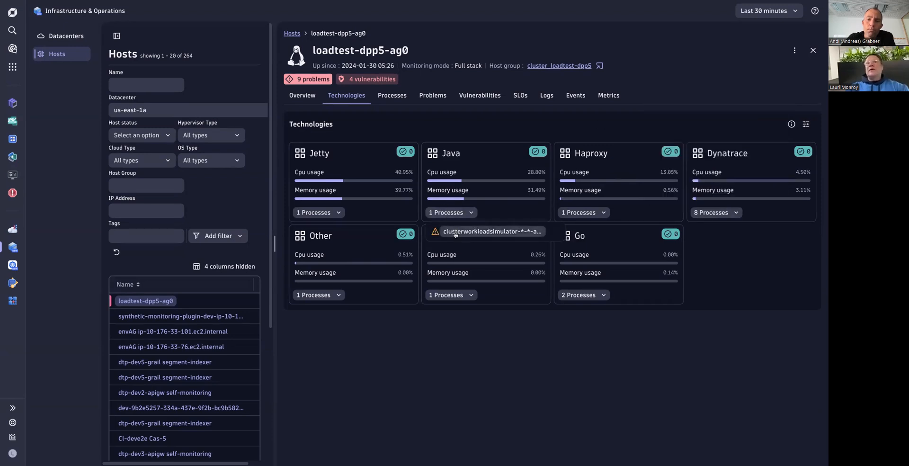
{"action": "left_click", "coordinate": [492, 232]}
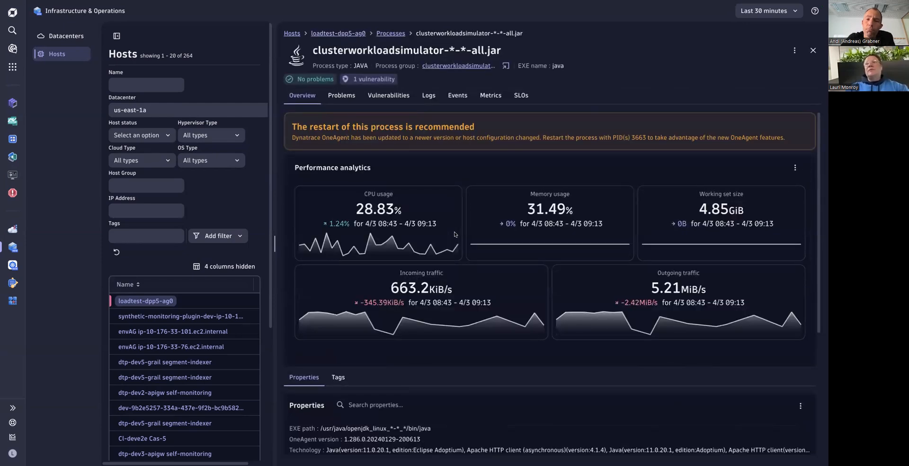
{"action": "mouse_move", "coordinate": [408, 45]}
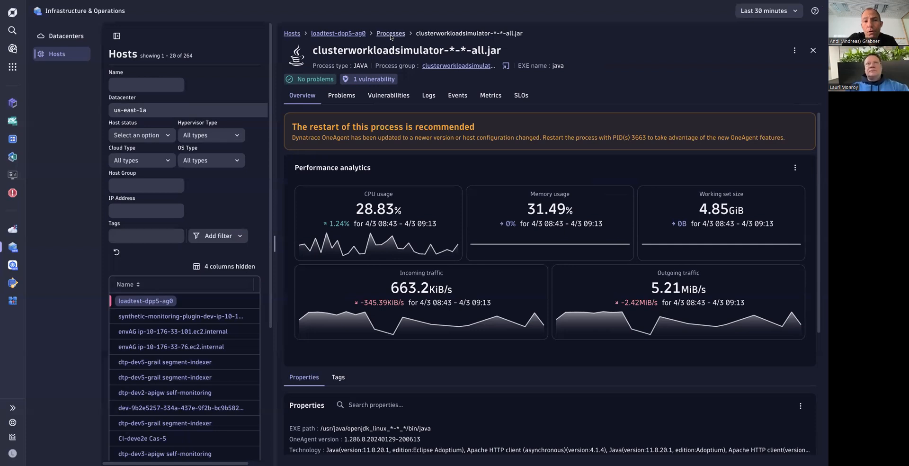
Show the host's processes with all CPU chart series, filter names by 'Gd', and offer the chart's Notebook action.
{"action": "left_click", "coordinate": [338, 34]}
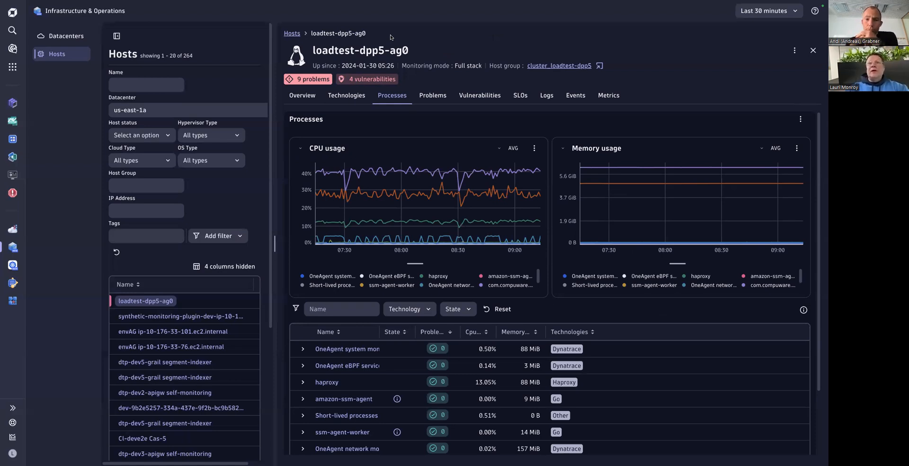
{"action": "mouse_move", "coordinate": [664, 222]}
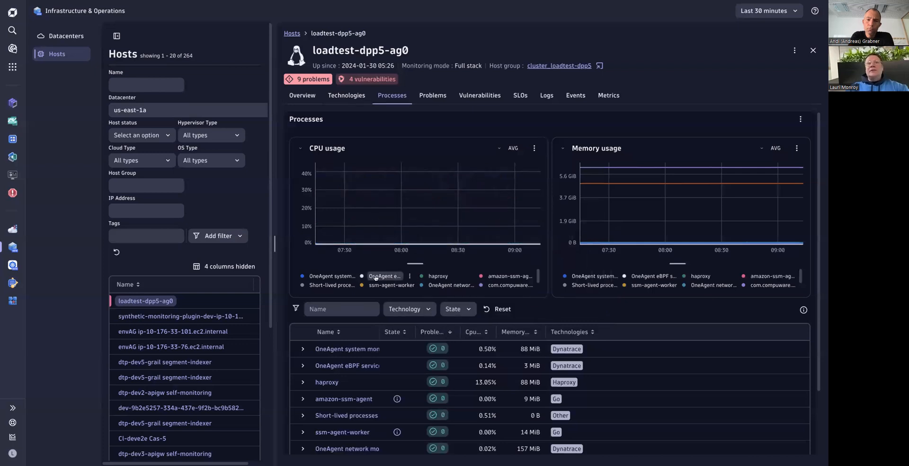
{"action": "mouse_move", "coordinate": [384, 284]}
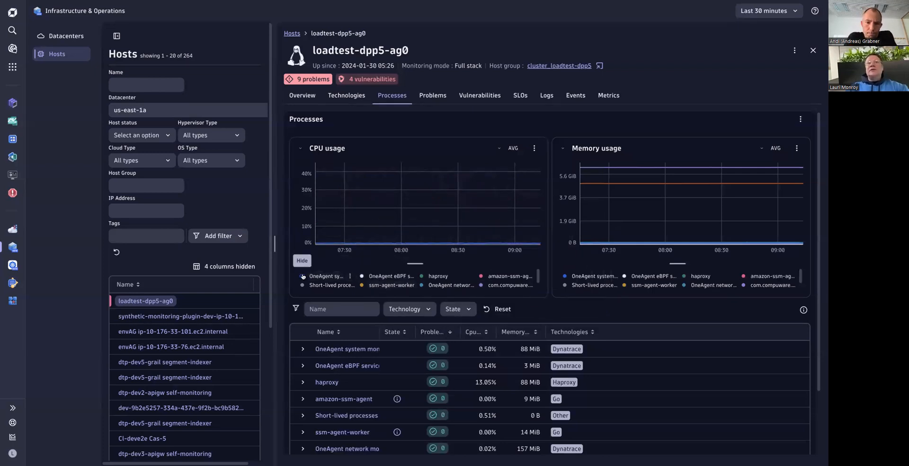
{"action": "left_click", "coordinate": [302, 260]}
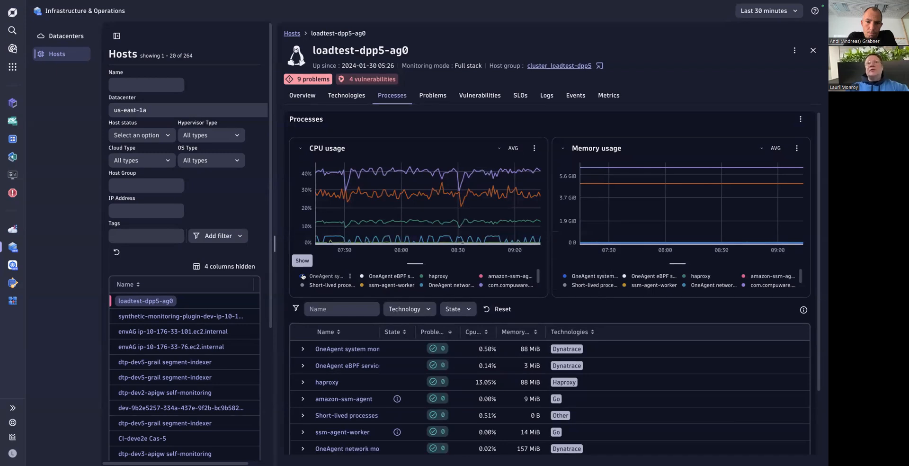
{"action": "mouse_move", "coordinate": [376, 194]}
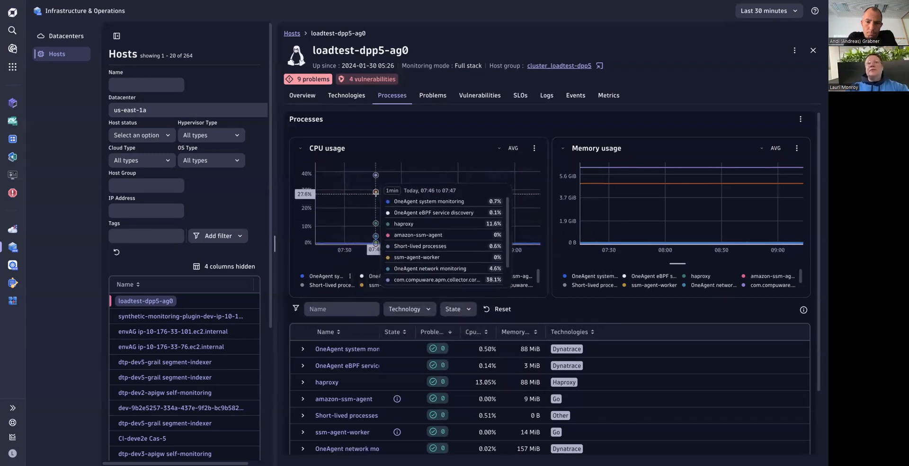
{"action": "mouse_move", "coordinate": [343, 298]}
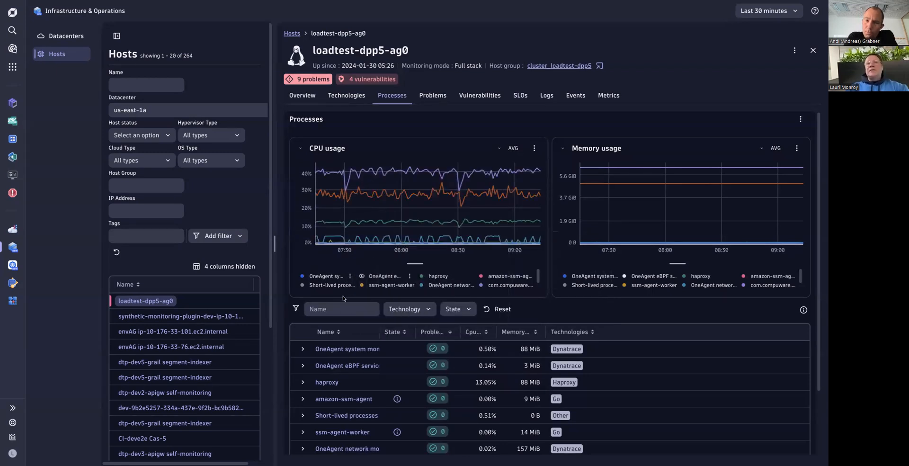
{"action": "left_click", "coordinate": [341, 308]}
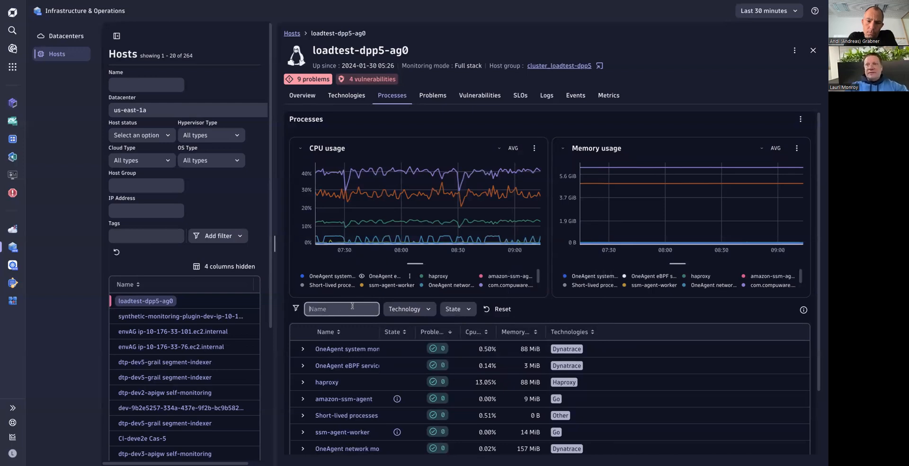
{"action": "type", "text": "Gd"}
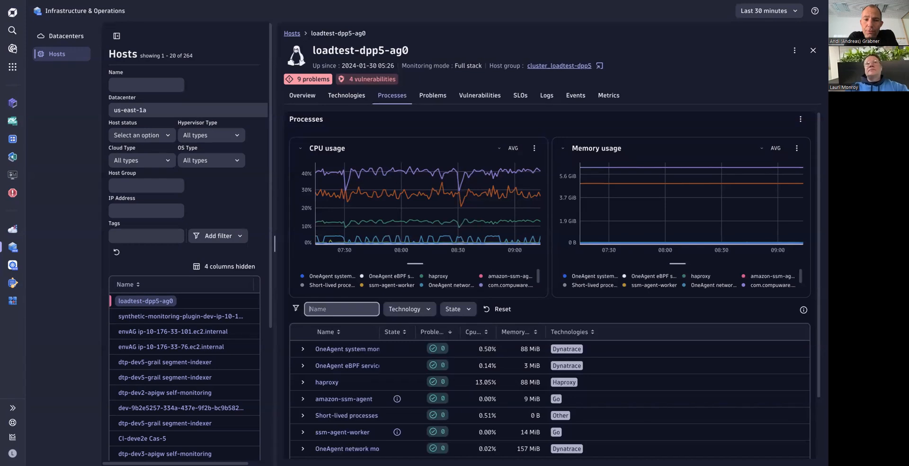
{"action": "mouse_move", "coordinate": [538, 214]}
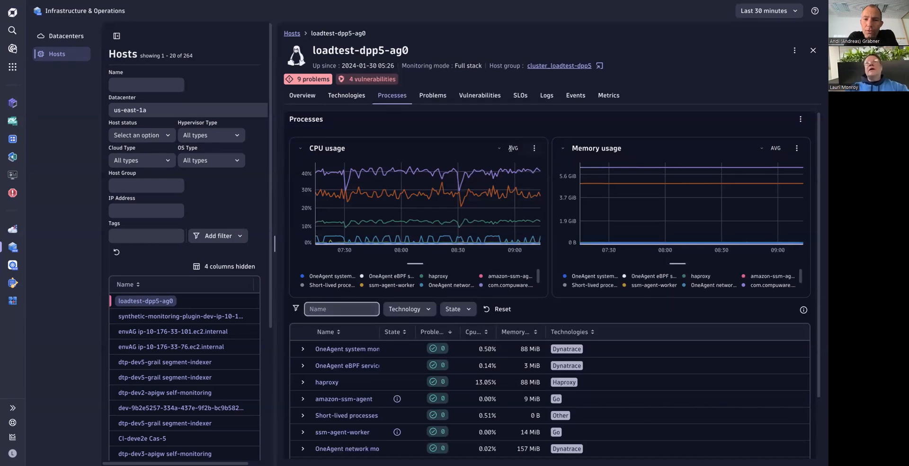
{"action": "left_click", "coordinate": [500, 148]}
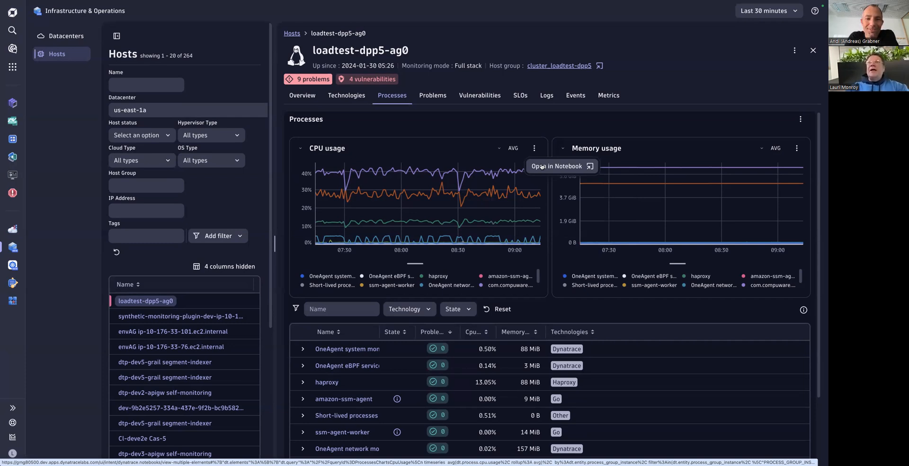
{"action": "mouse_move", "coordinate": [552, 125]}
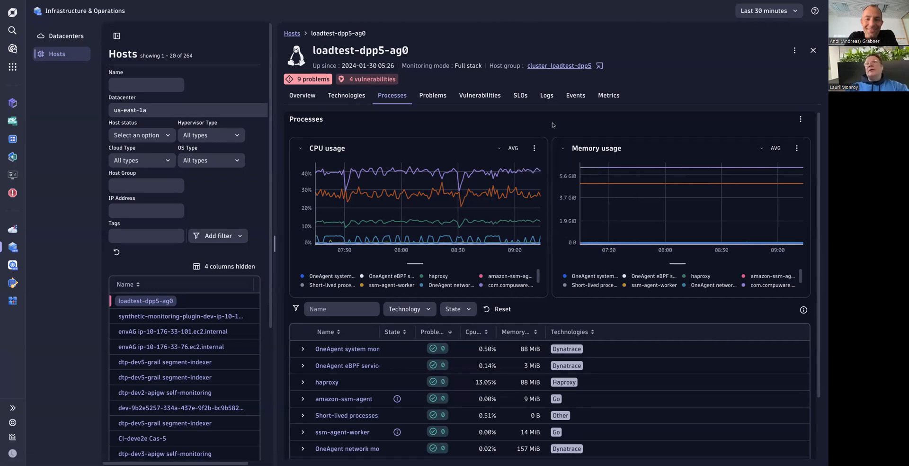
Show loadtest-dpp5-ag0's 95,592 log records with the volume histogram and recommended queries.
{"action": "left_click", "coordinate": [545, 95]}
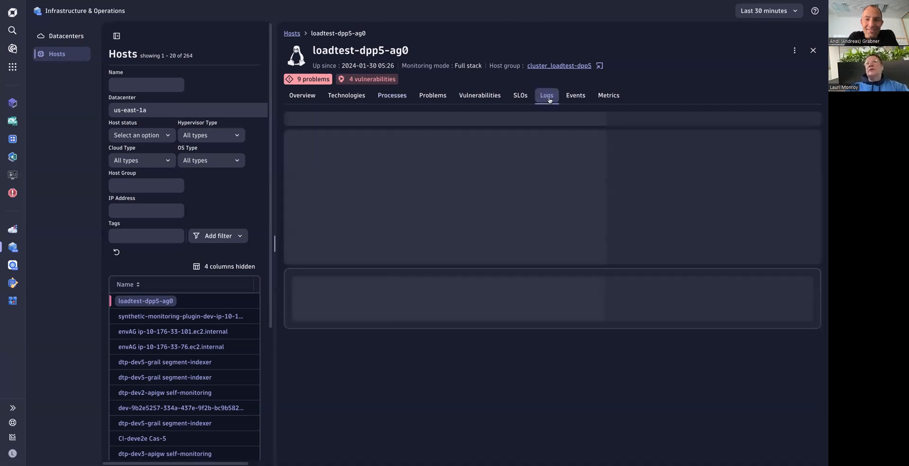
{"action": "left_click", "coordinate": [546, 95]}
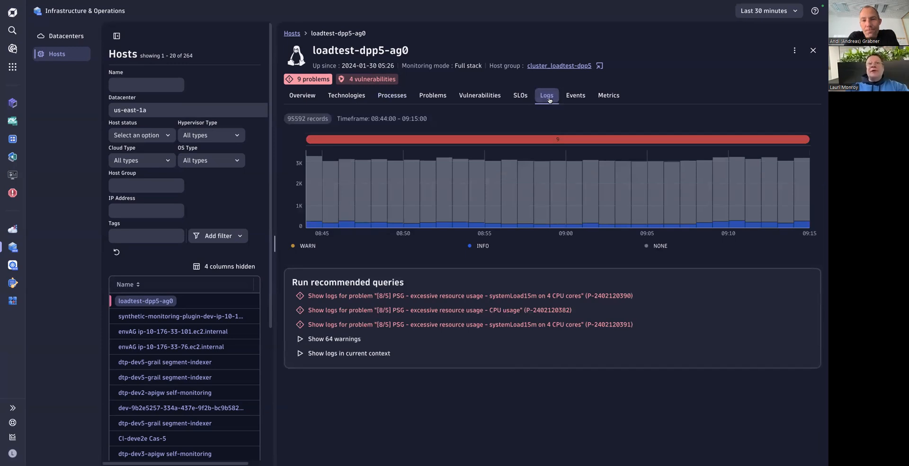
{"action": "mouse_move", "coordinate": [441, 280]}
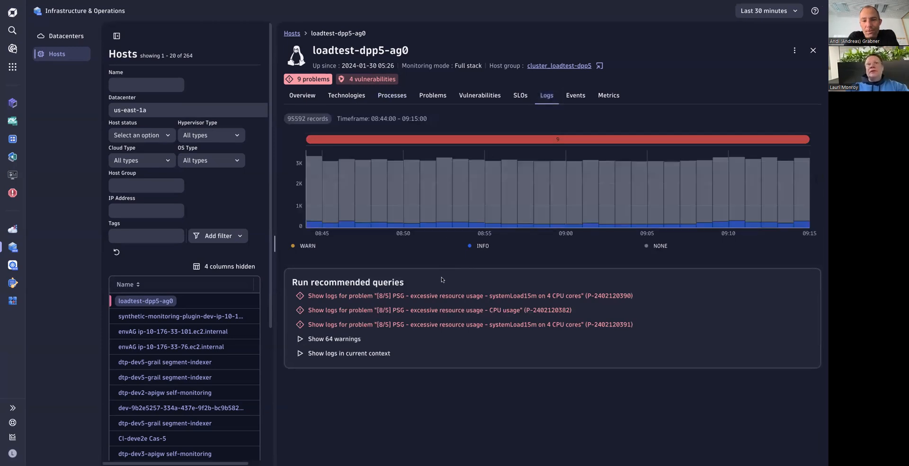
{"action": "mouse_move", "coordinate": [426, 311]}
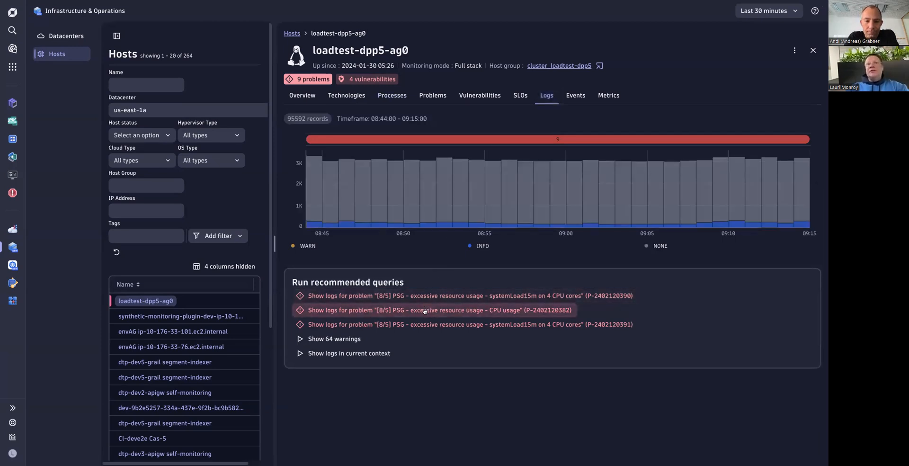
{"action": "mouse_move", "coordinate": [292, 341]}
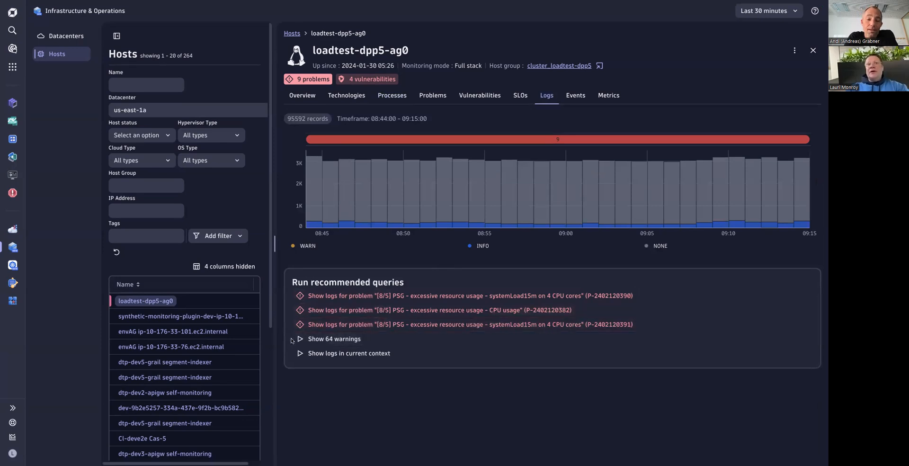
{"action": "left_click", "coordinate": [334, 338]}
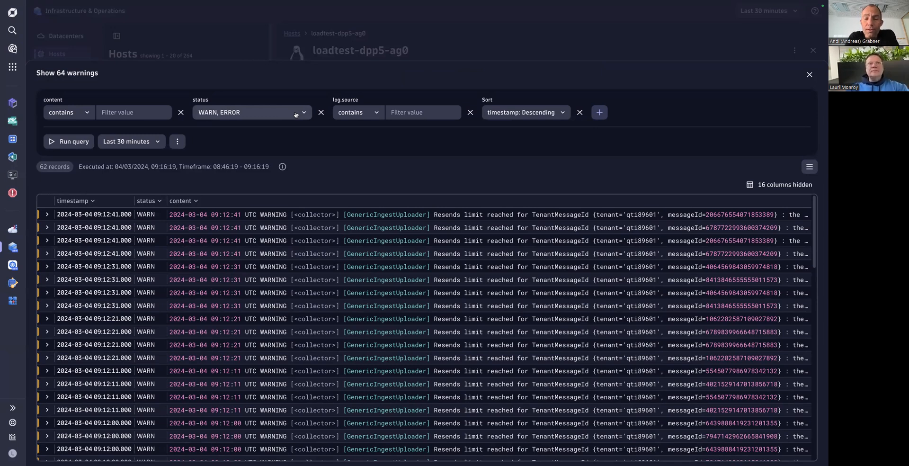
{"action": "mouse_move", "coordinate": [214, 125]}
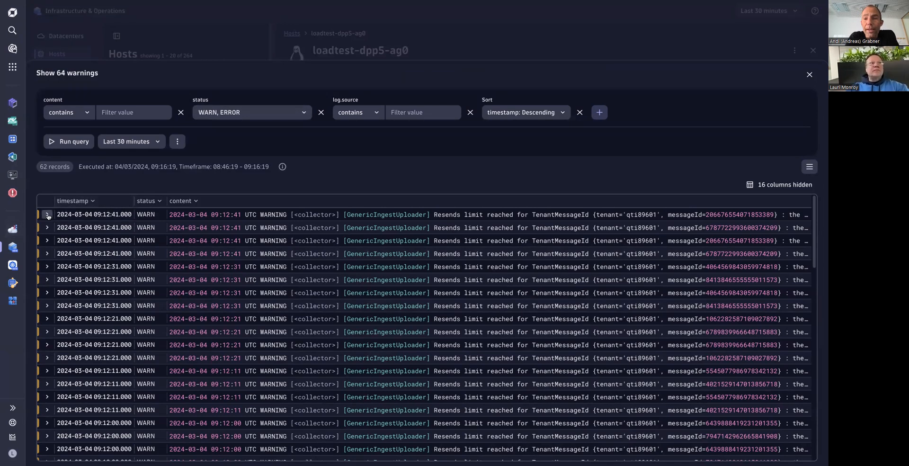
{"action": "left_click", "coordinate": [47, 214]}
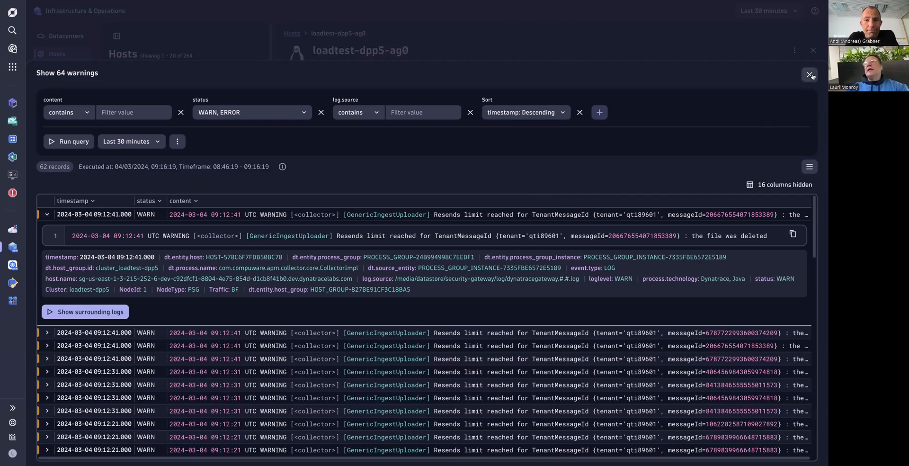
{"action": "left_click", "coordinate": [811, 75]}
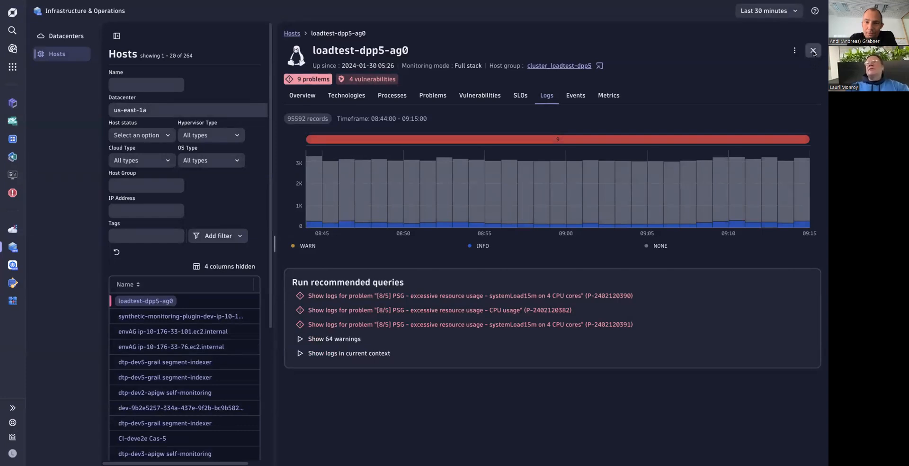
Close the loadtest-dpp5-ag0 details to return to the hosts list, then check the help menu.
{"action": "left_click", "coordinate": [813, 51]}
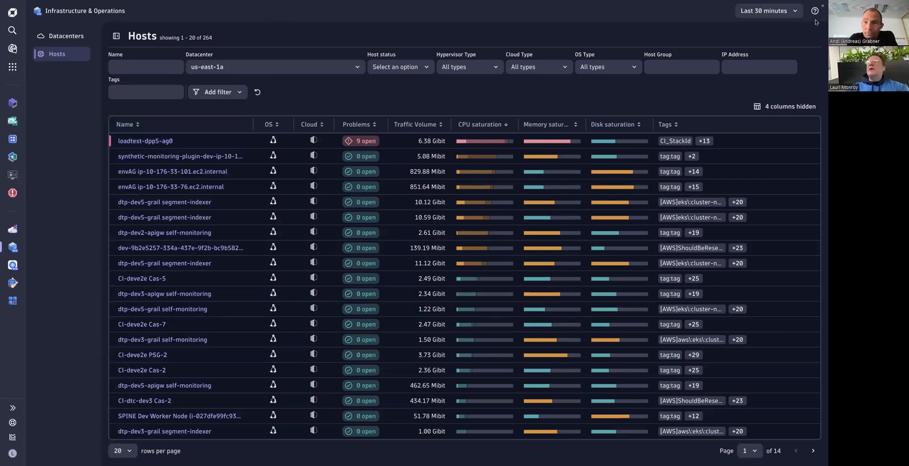
{"action": "left_click", "coordinate": [814, 11]}
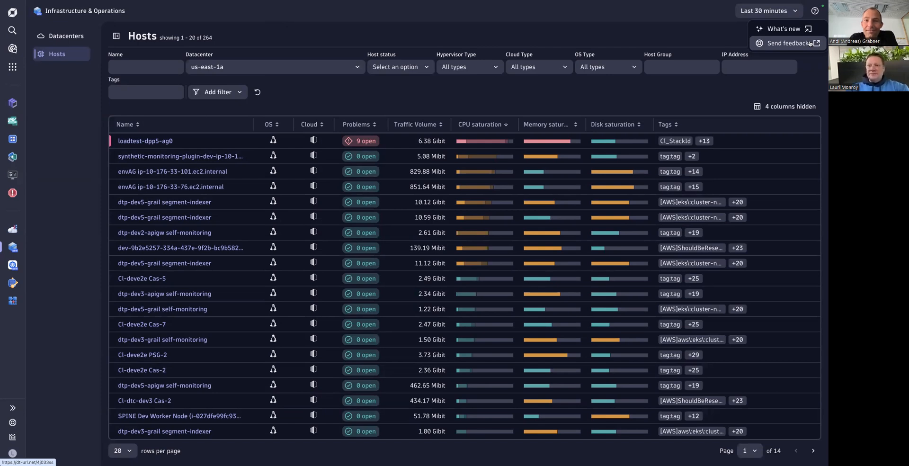
{"action": "mouse_move", "coordinate": [809, 64]}
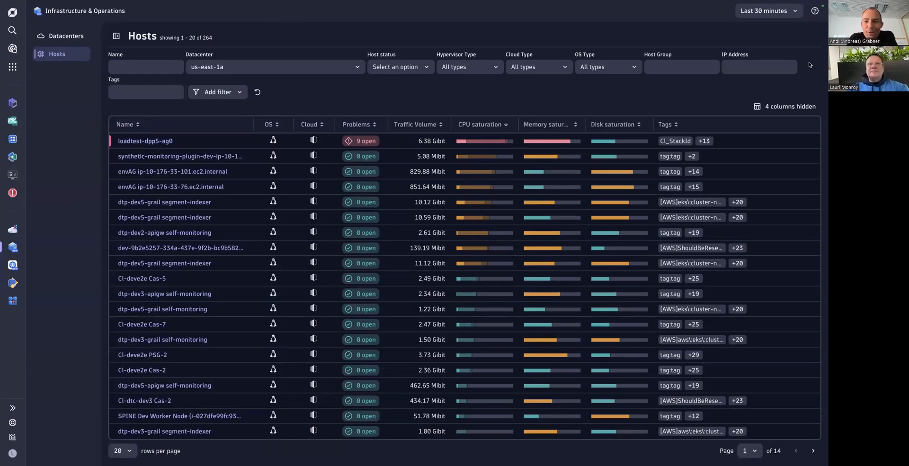
{"action": "mouse_move", "coordinate": [218, 138]}
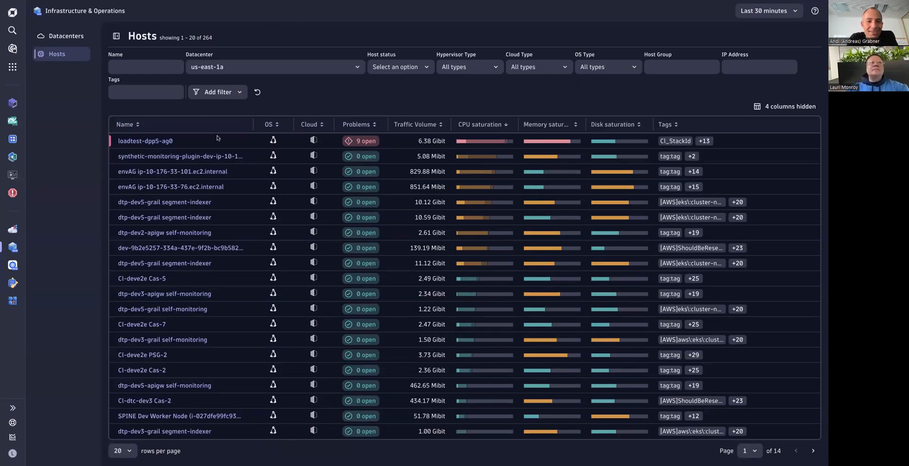
Reopen loadtest-dpp5-ag0, review its 4 vulnerabilities, then view its empty Events list.
{"action": "left_click", "coordinate": [145, 140]}
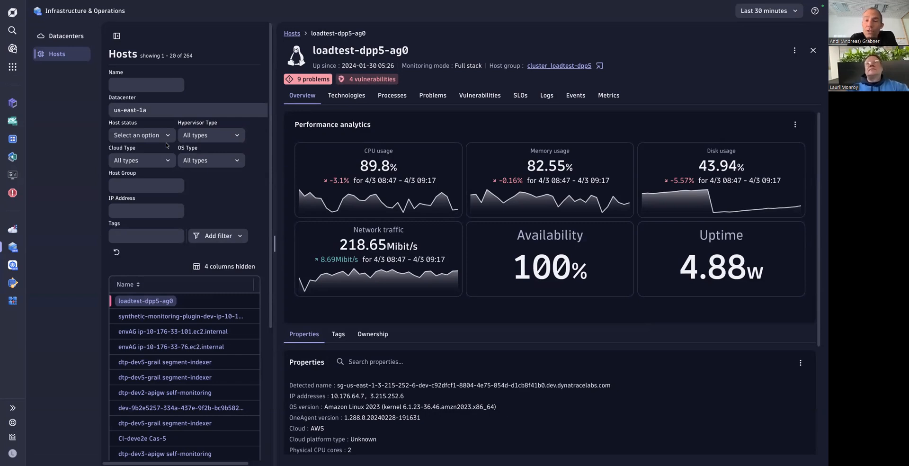
{"action": "mouse_move", "coordinate": [418, 114]}
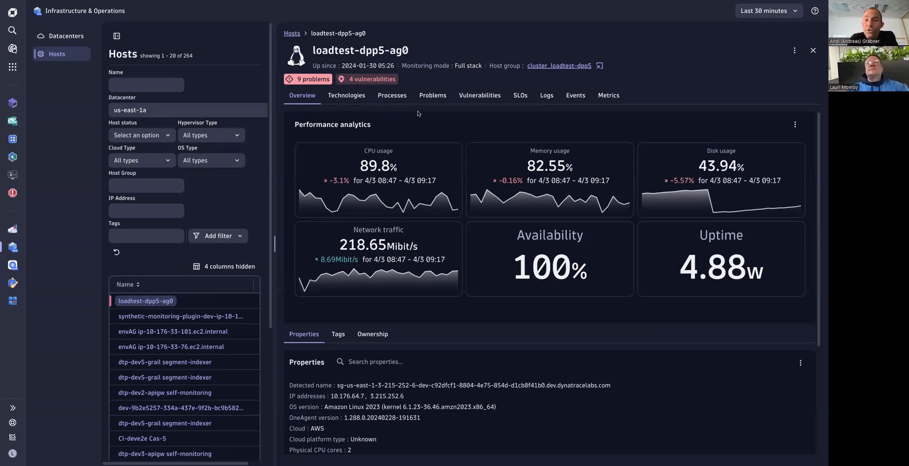
{"action": "left_click", "coordinate": [479, 95]}
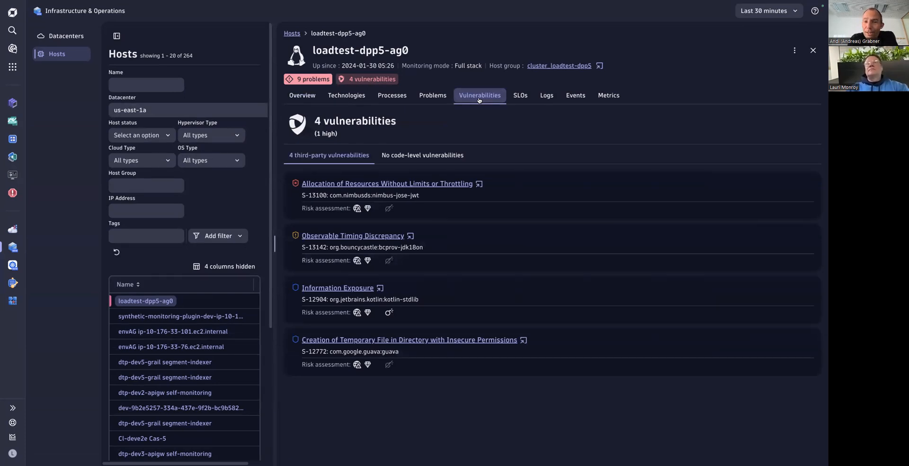
{"action": "left_click", "coordinate": [575, 95]}
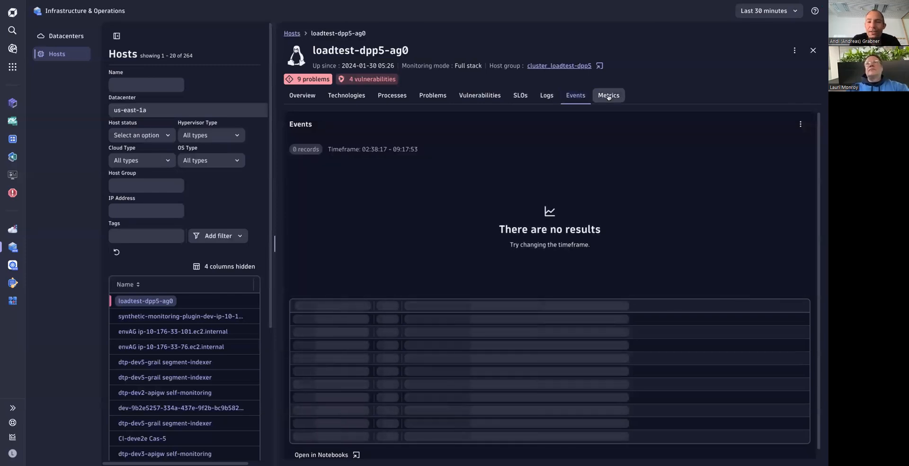
Review loadtest-dpp5-ag0's Metrics charts: availability, CPU, memory, network and disks.
{"action": "left_click", "coordinate": [608, 95]}
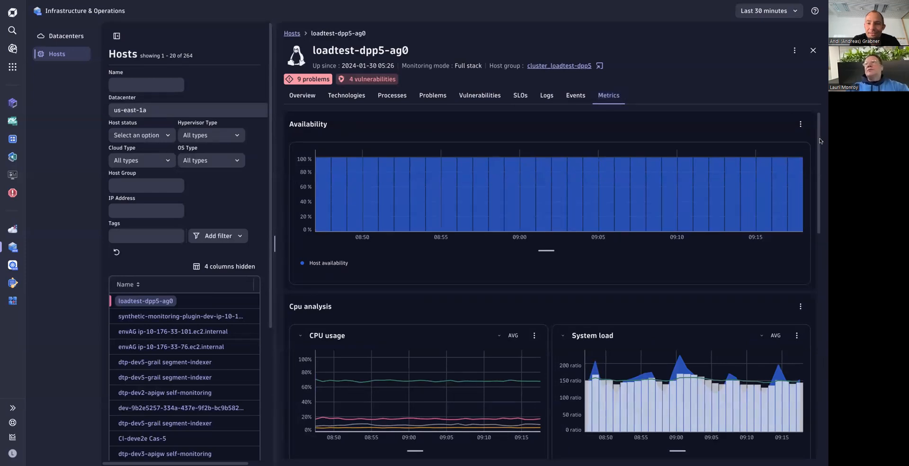
{"action": "scroll", "scroll_direction": "down", "scroll_amount": 3}
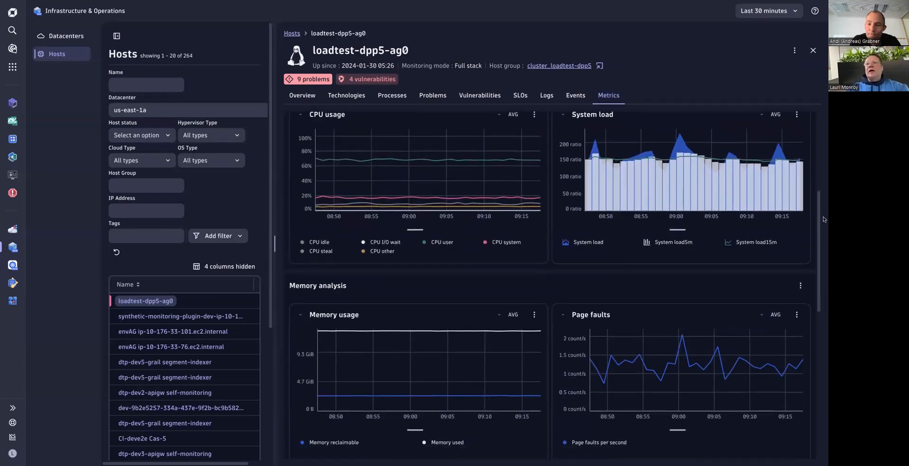
{"action": "scroll", "scroll_direction": "down", "scroll_amount": 3}
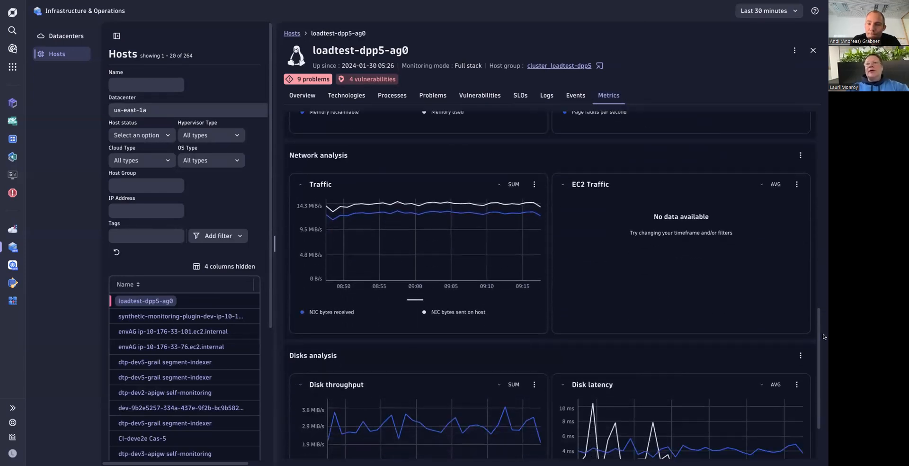
{"action": "scroll", "scroll_direction": "down", "scroll_amount": 3}
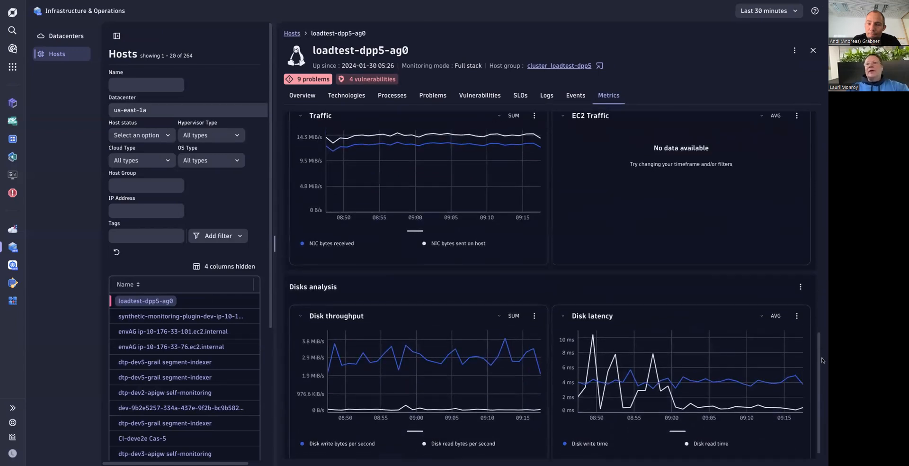
{"action": "scroll", "scroll_direction": "up", "scroll_amount": 3}
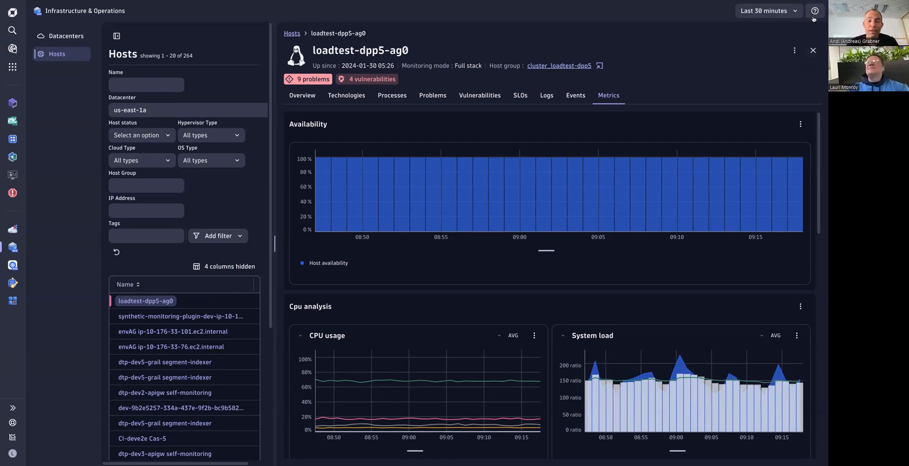
Bring up the What's new / Send feedback help menu over the Metrics view.
{"action": "left_click", "coordinate": [814, 10]}
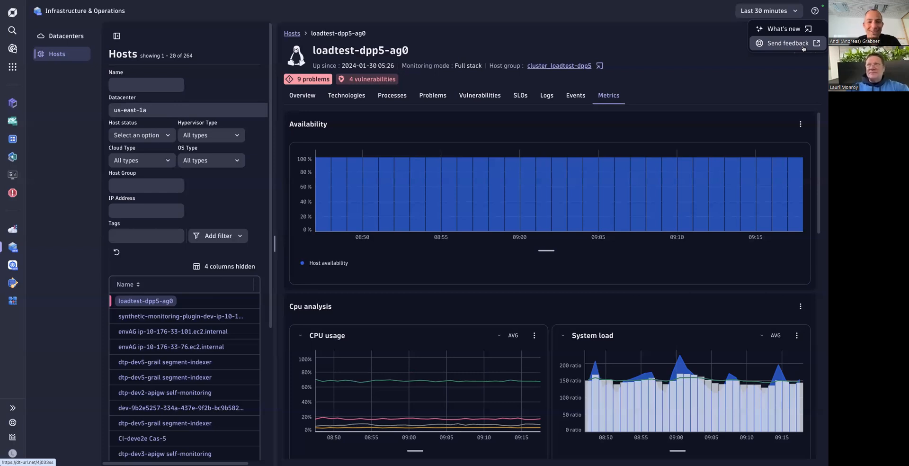
{"action": "mouse_move", "coordinate": [718, 61]}
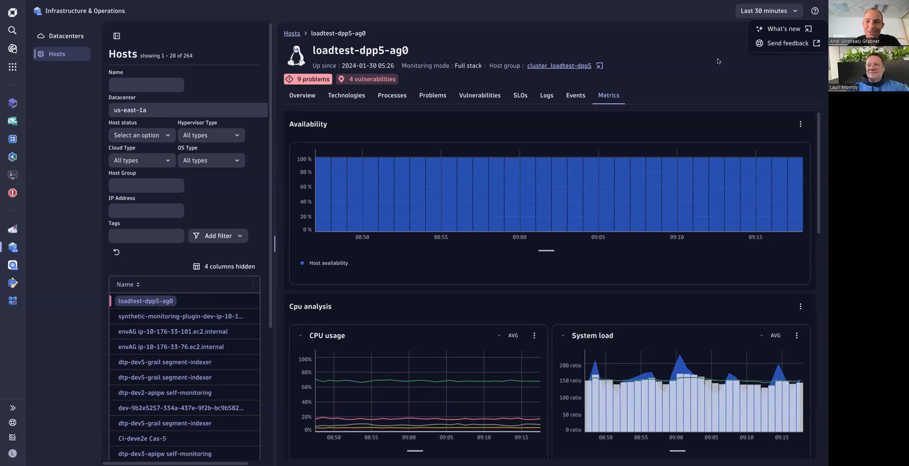